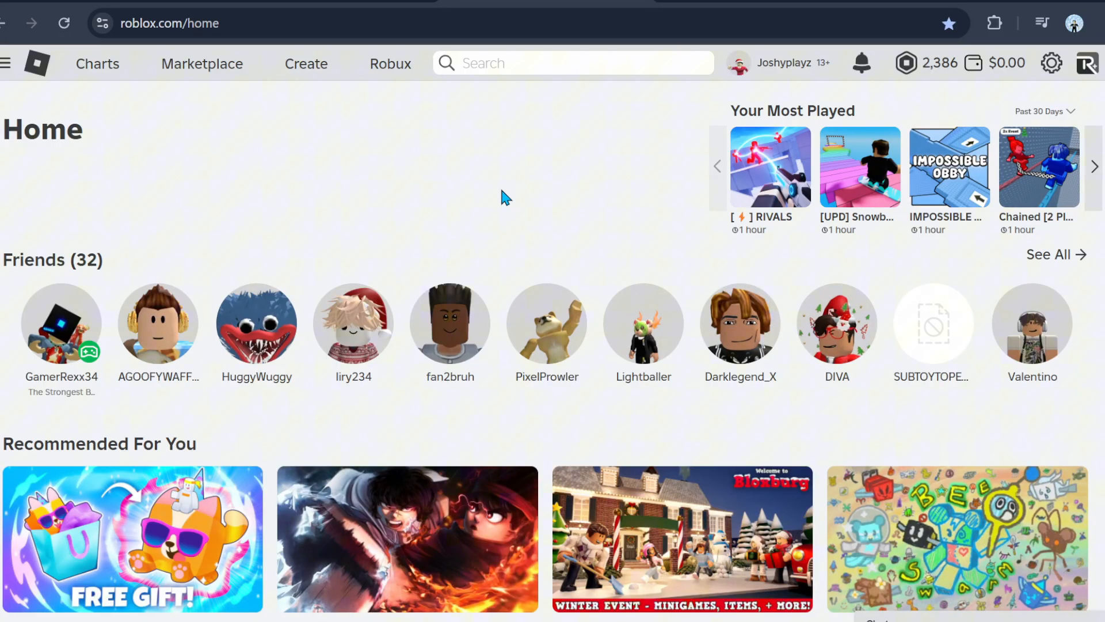
mouse_move(549, 204)
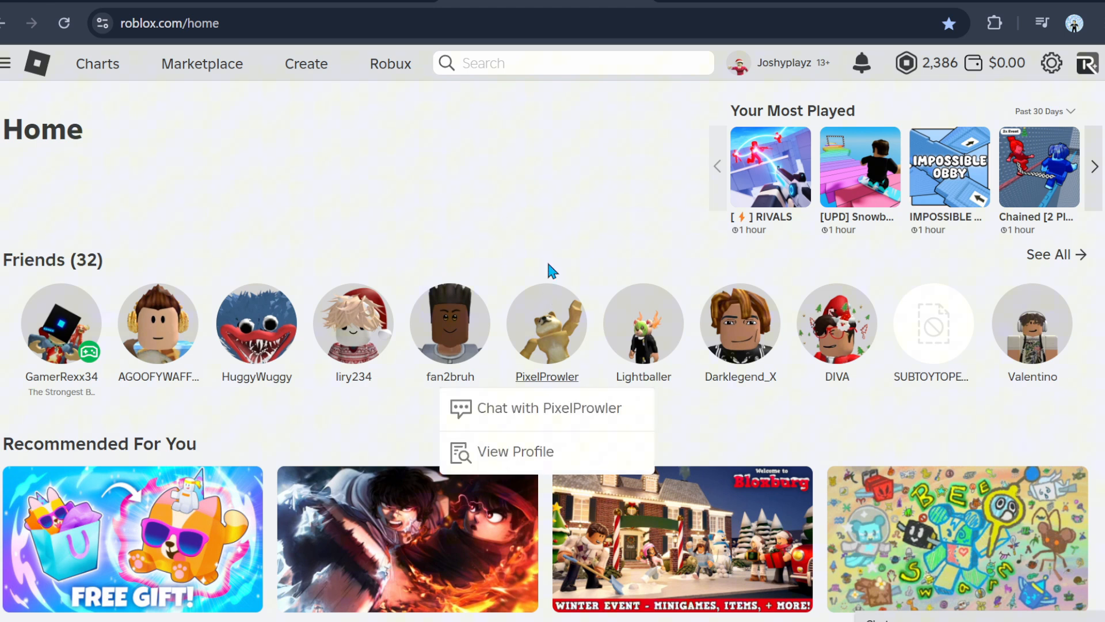
Open Blox Fruits from Recommended For You, then its creator community, Gamer Robot Inc.
left_click(437, 174)
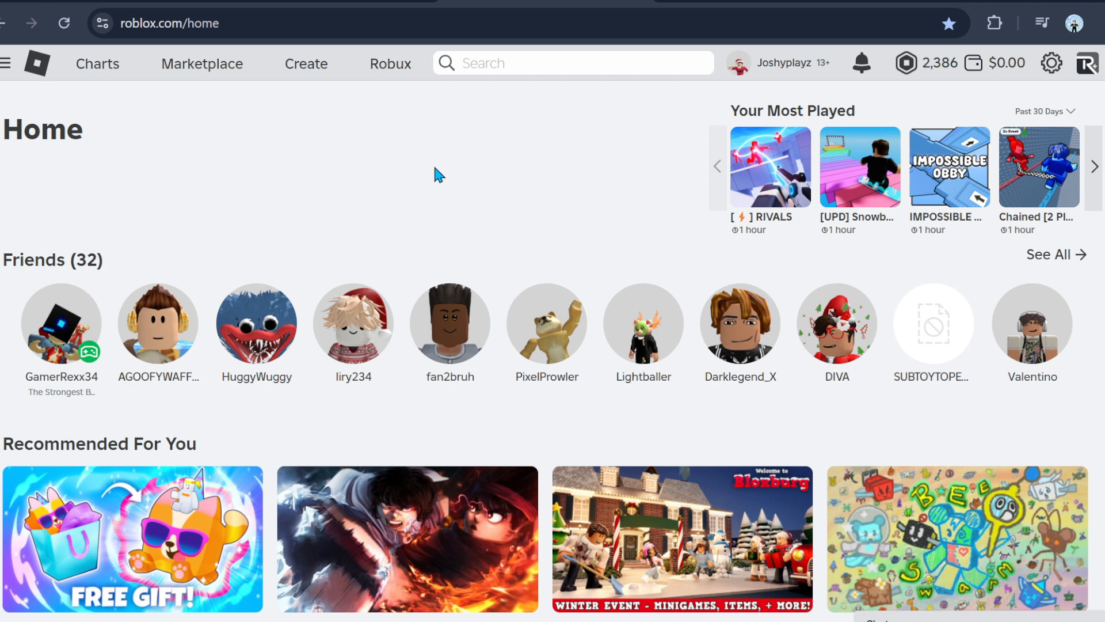
scroll("down", 3)
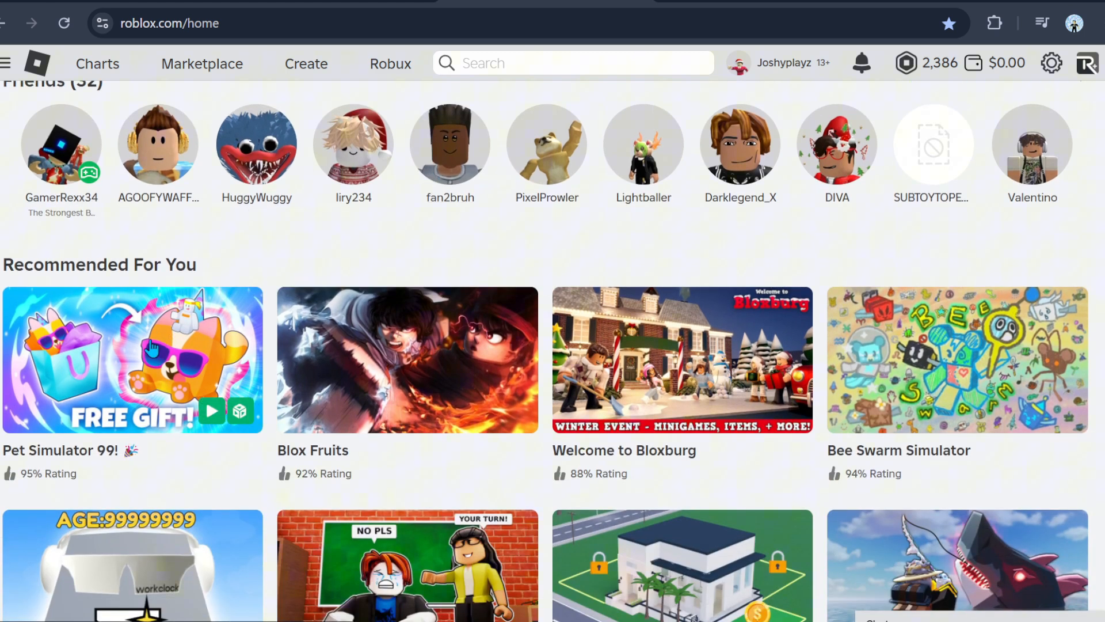
left_click(407, 358)
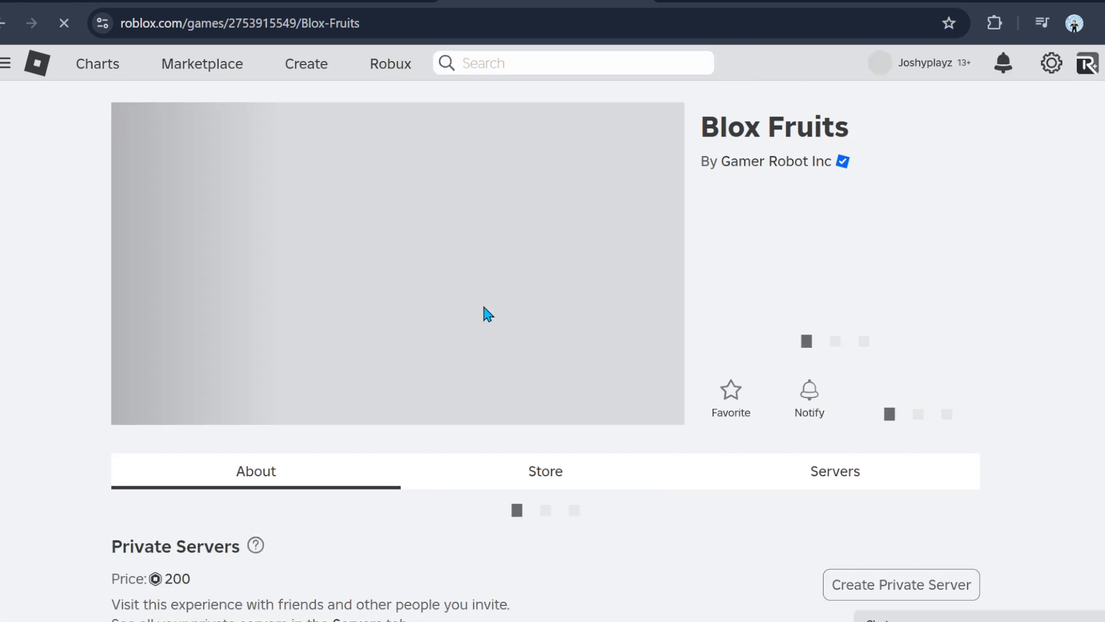
left_click(766, 161)
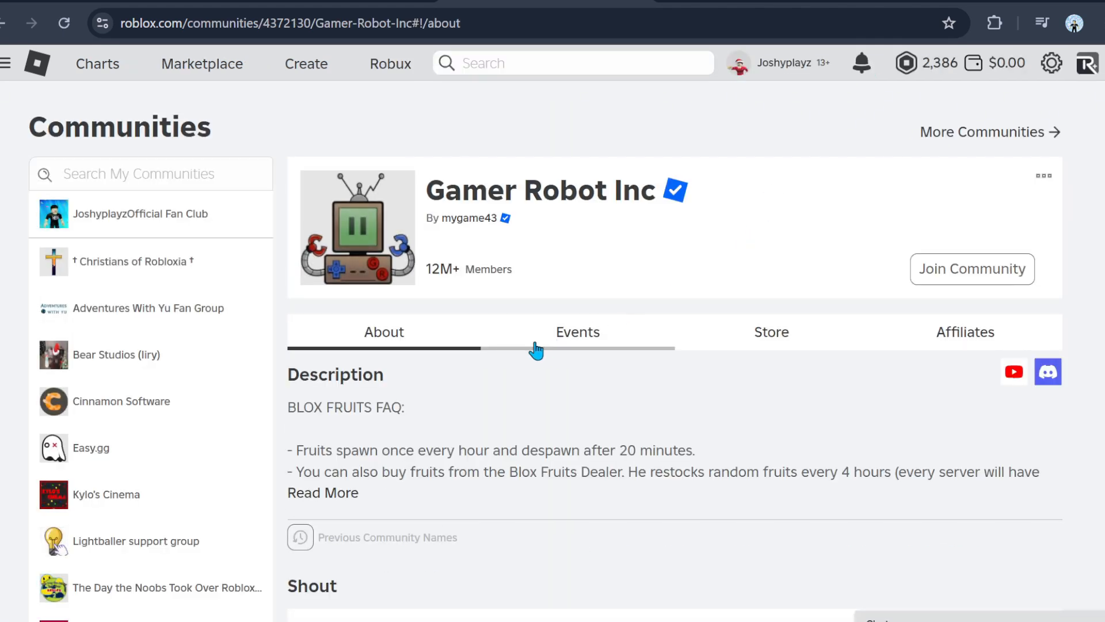
mouse_move(534, 377)
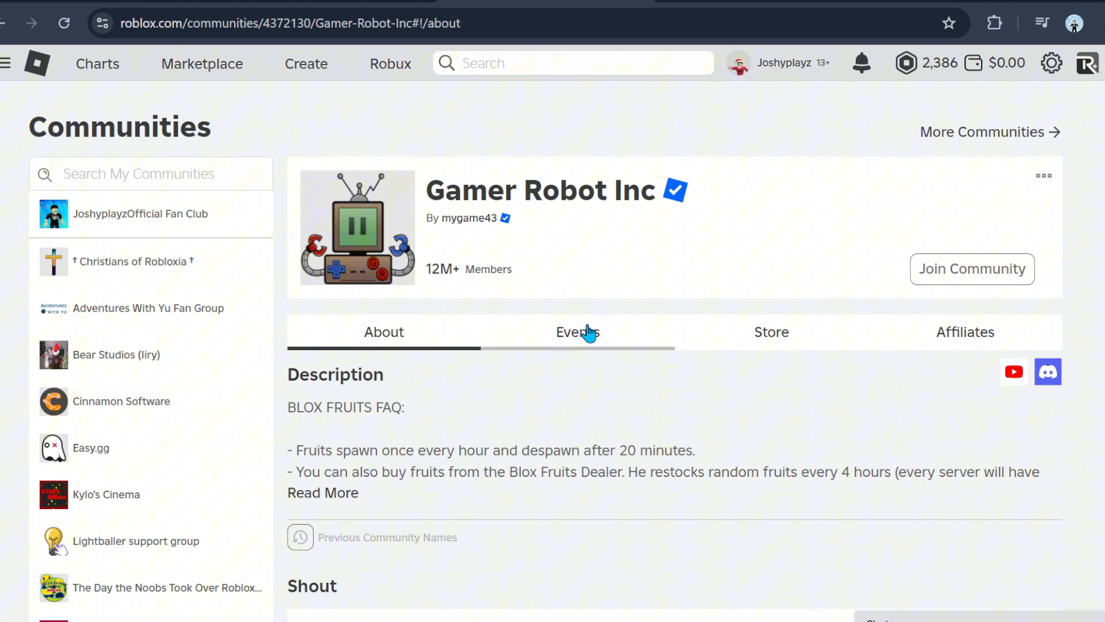
mouse_move(558, 415)
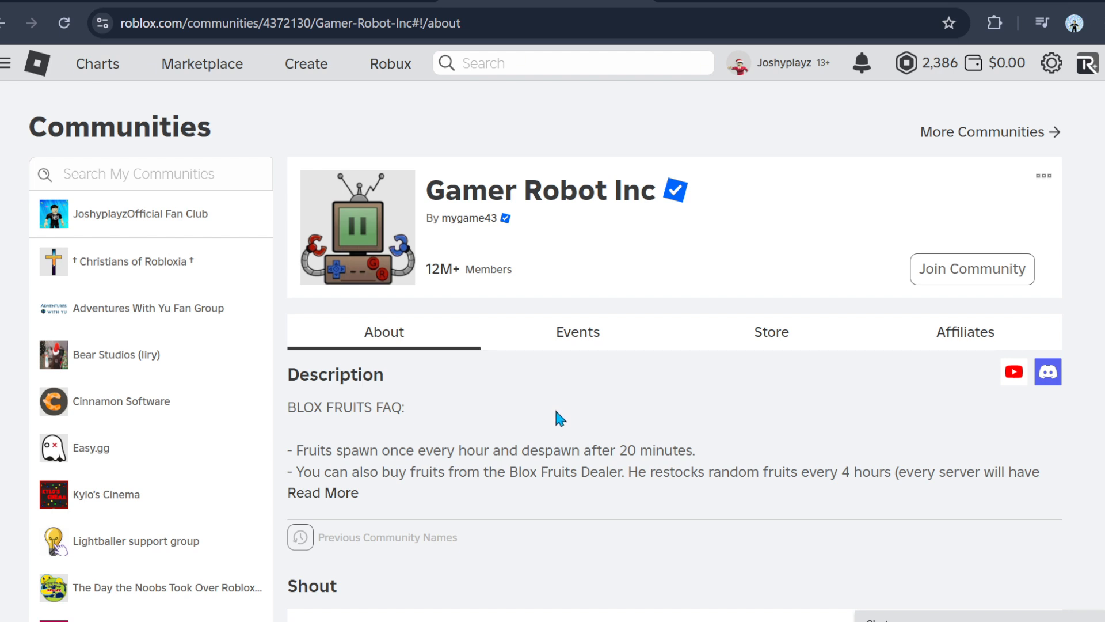
mouse_move(457, 458)
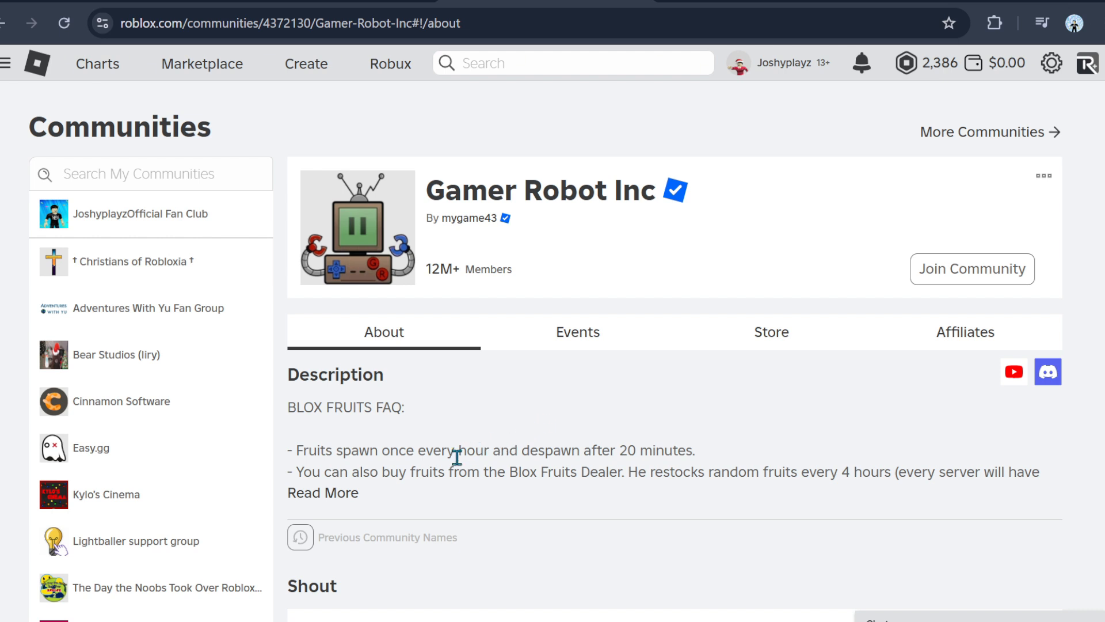
mouse_move(509, 428)
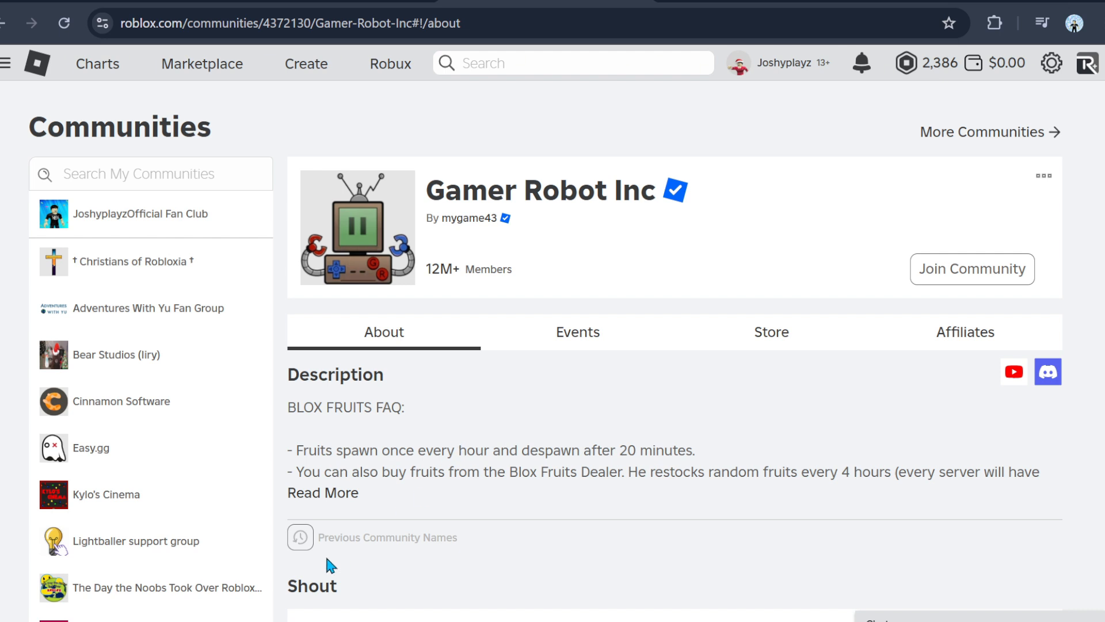
mouse_move(347, 568)
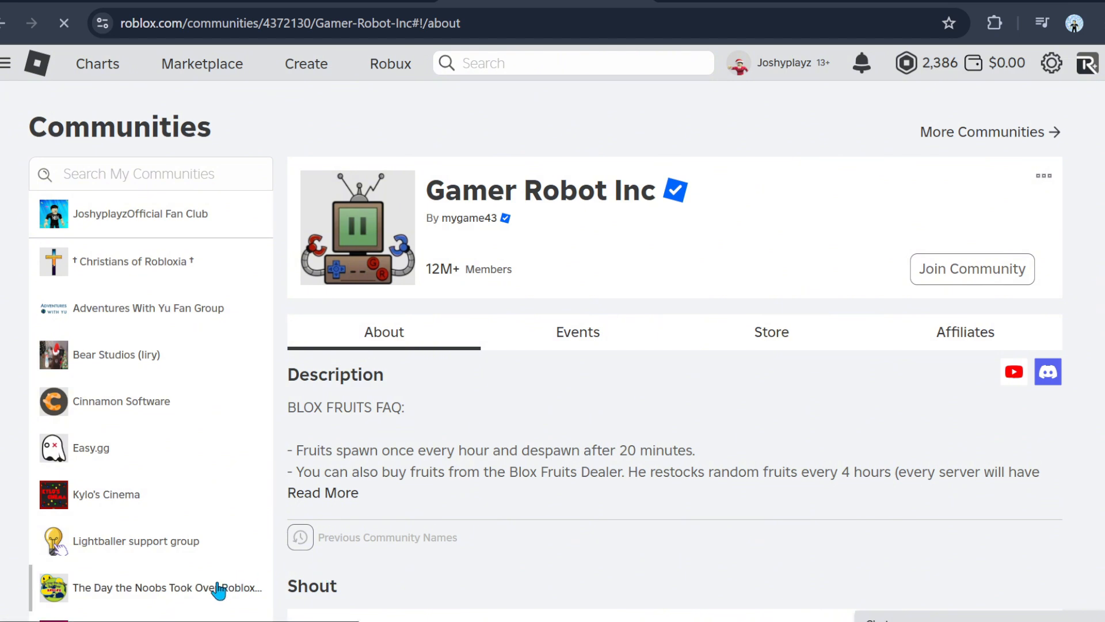
Switch to The Day the Noobs Took Over Roblox Fan Club and scroll its About page.
left_click(167, 588)
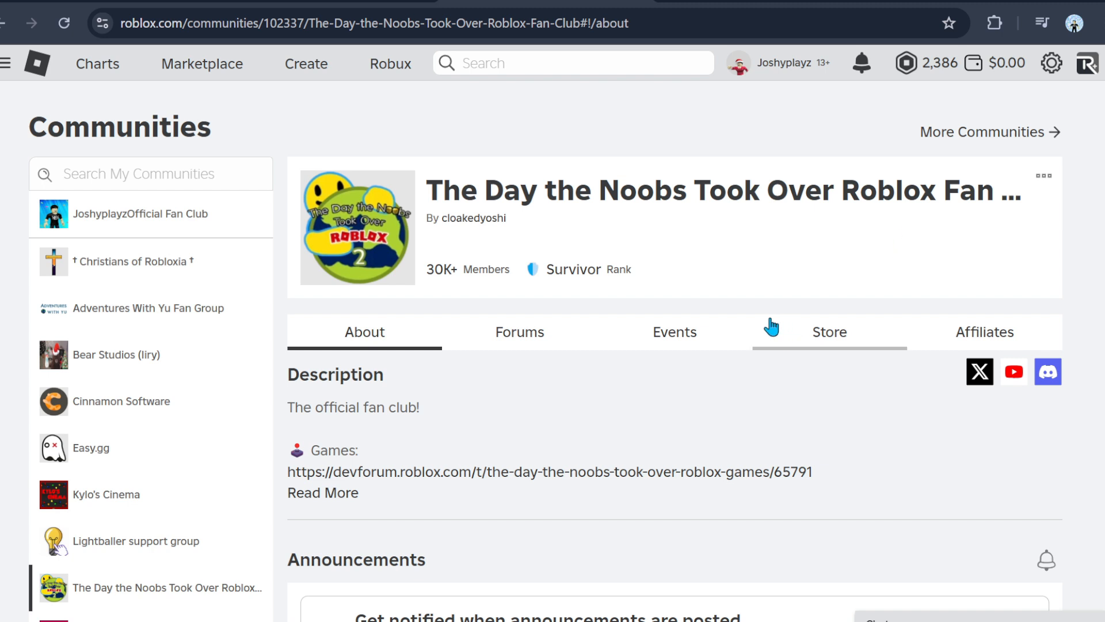
mouse_move(668, 354)
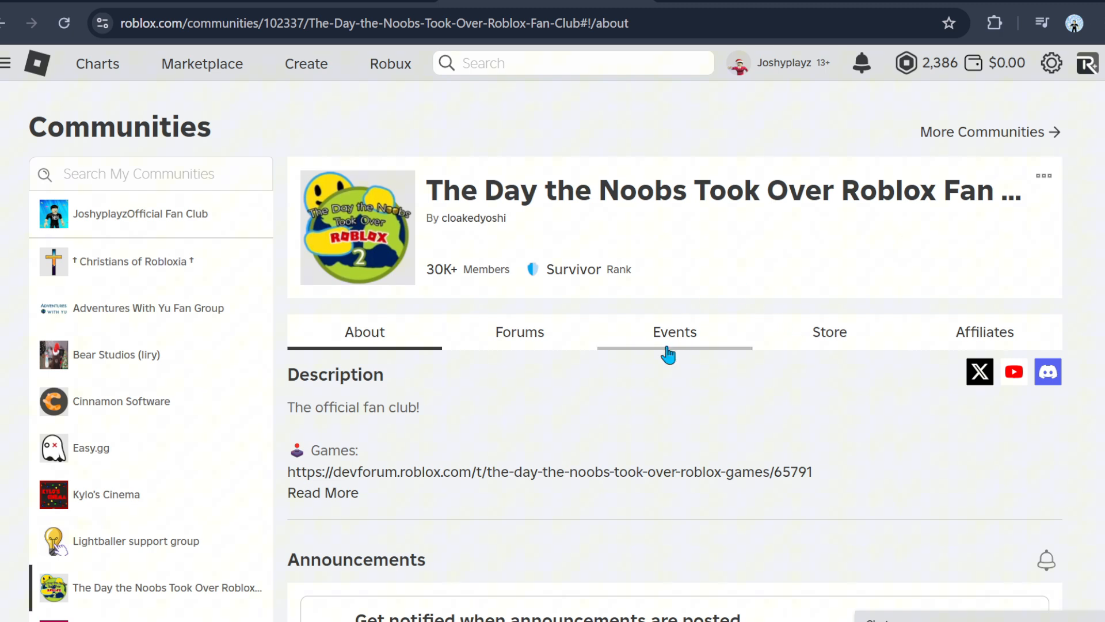
mouse_move(565, 445)
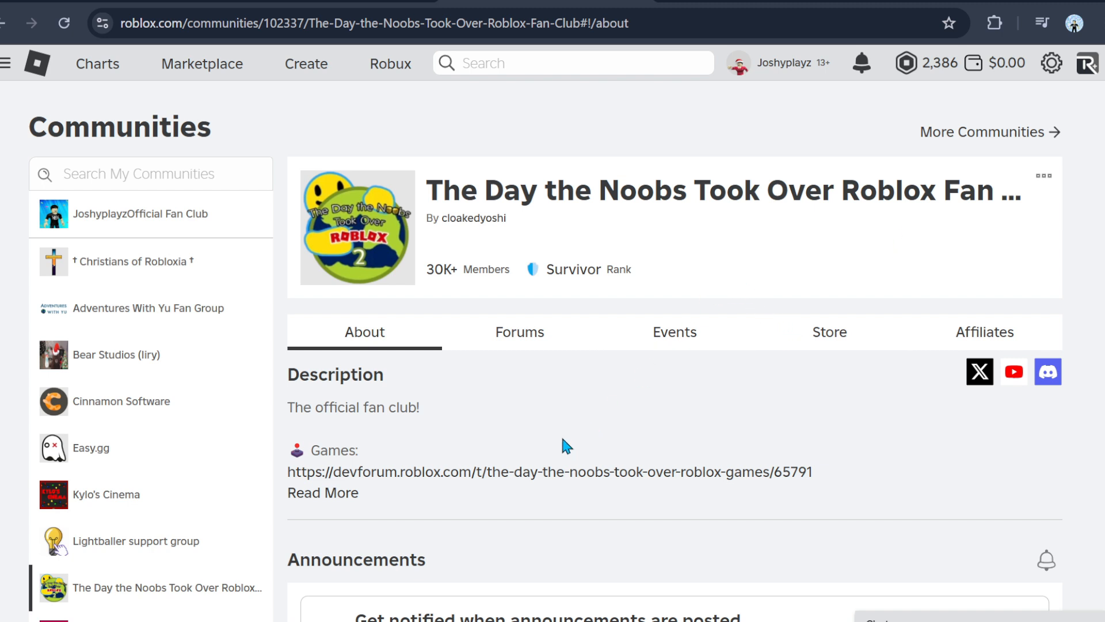
mouse_move(646, 186)
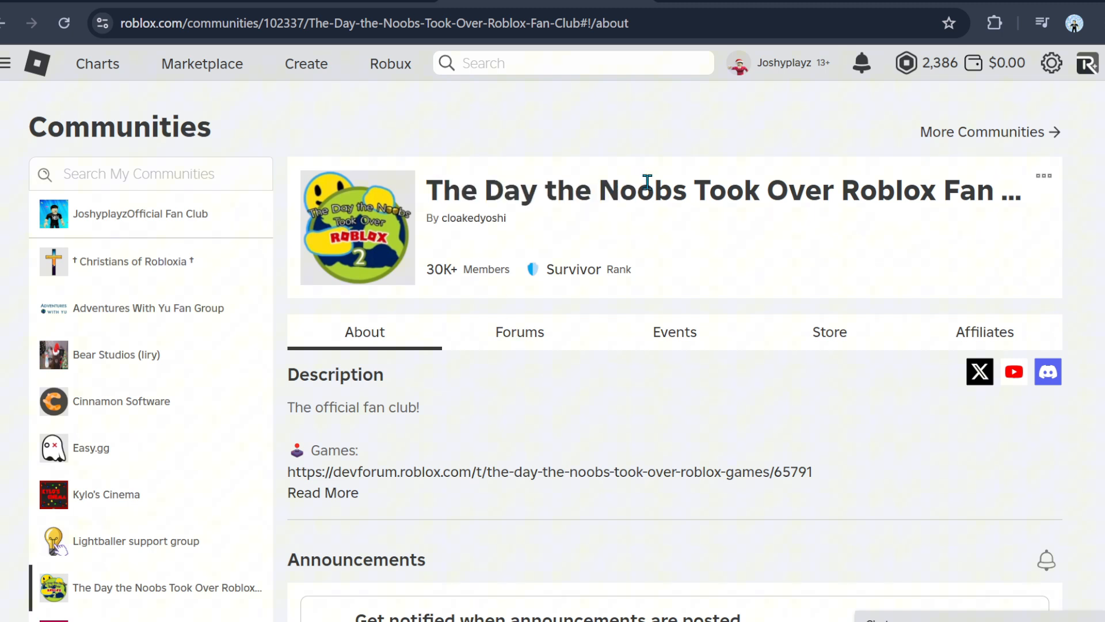
mouse_move(807, 255)
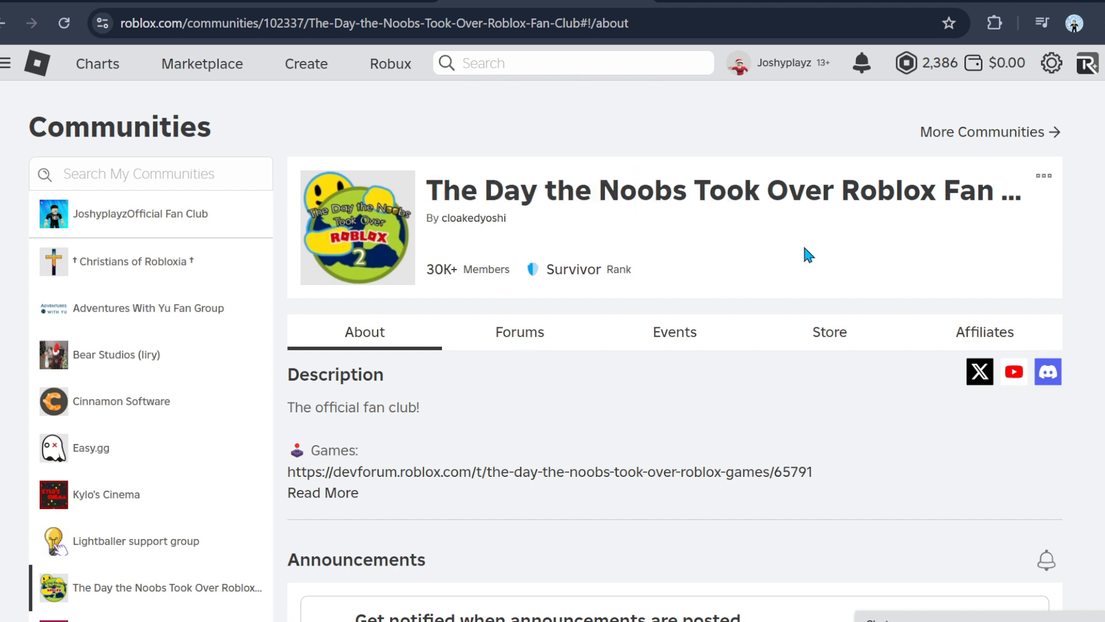
mouse_move(800, 329)
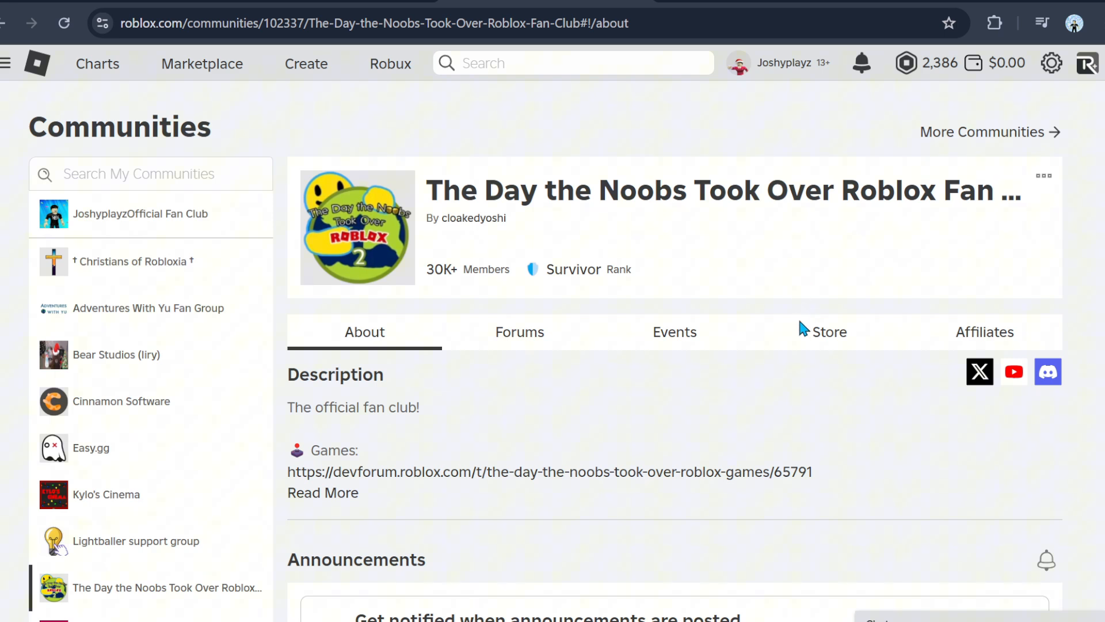
scroll("down", 3)
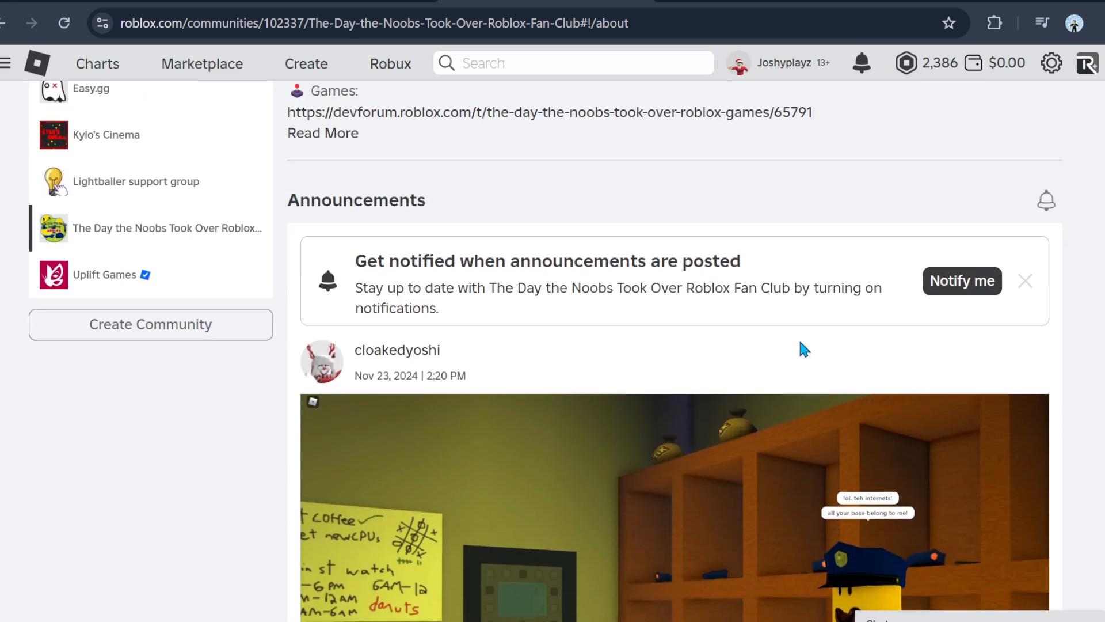
scroll("down", 3)
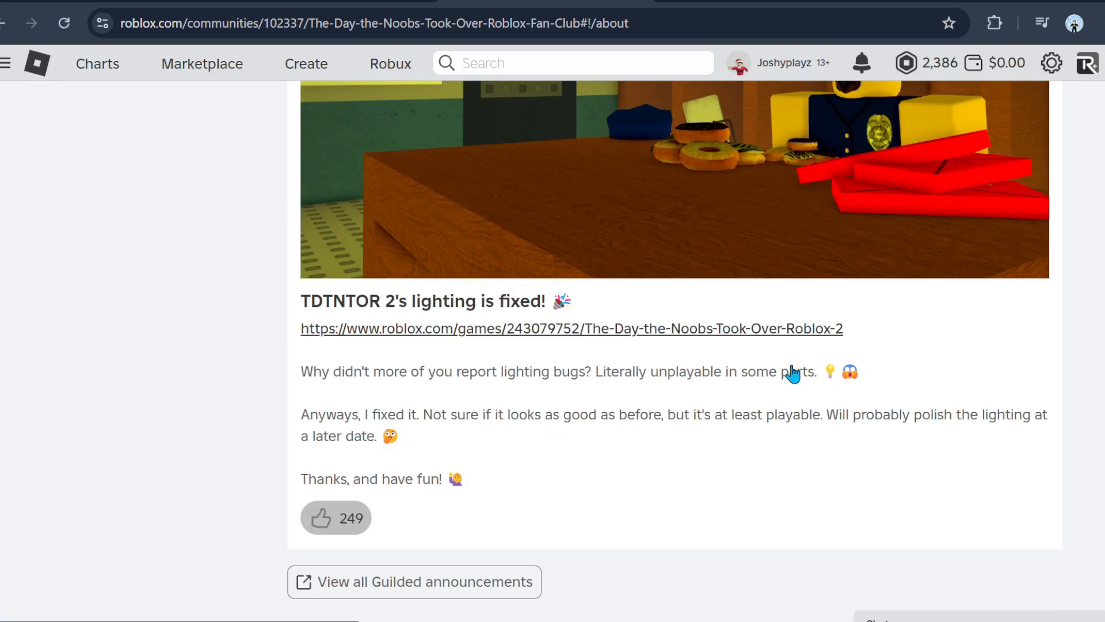
scroll("down", 3)
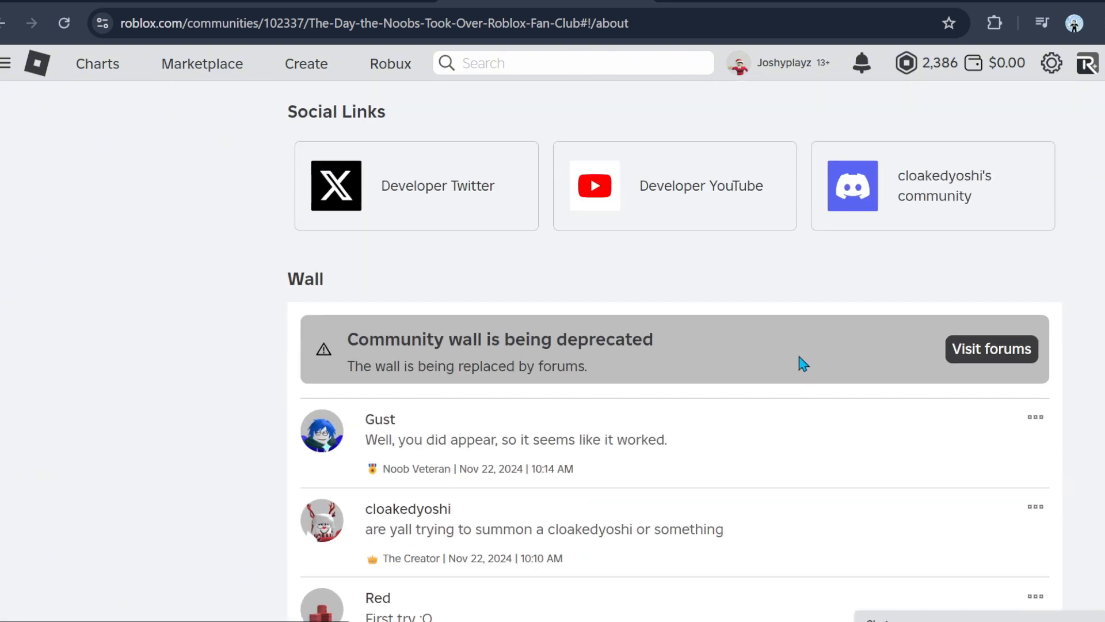
mouse_move(374, 364)
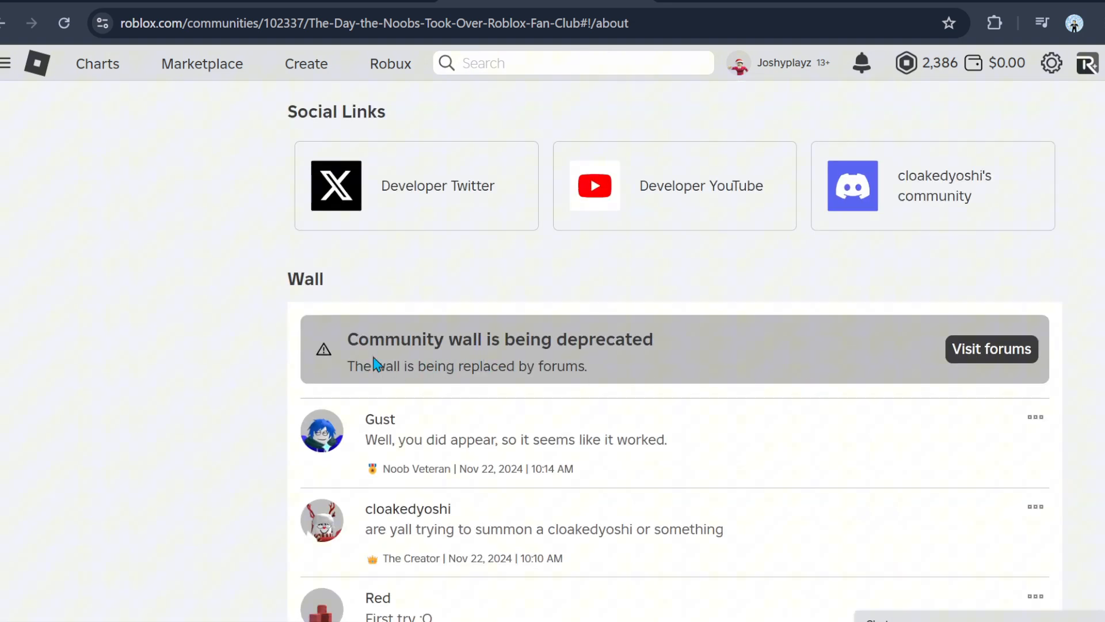
mouse_move(624, 345)
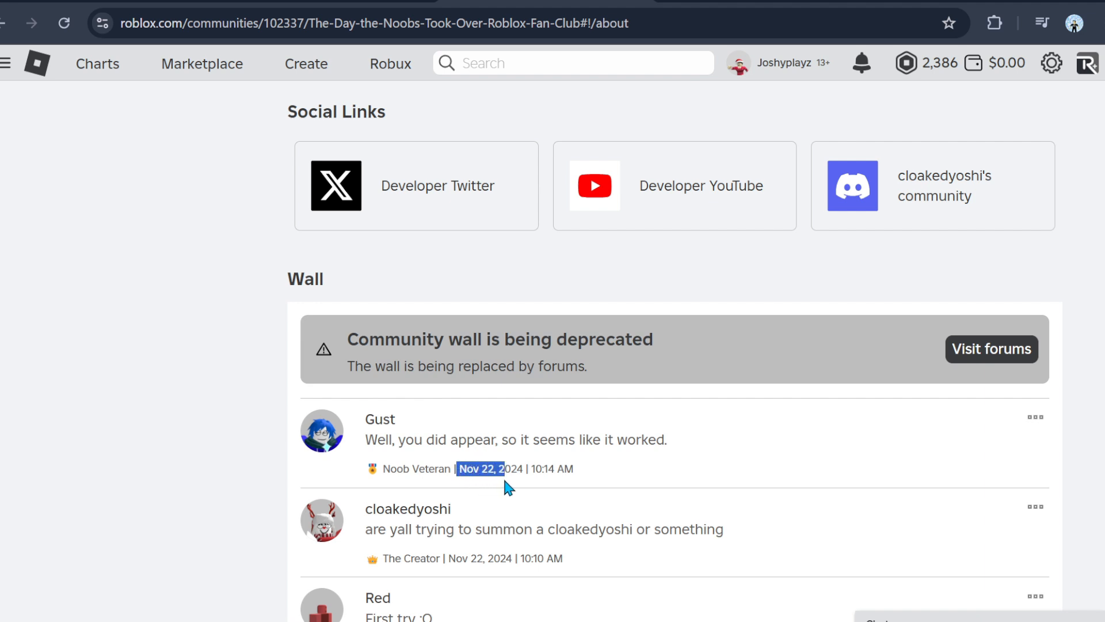
mouse_move(340, 354)
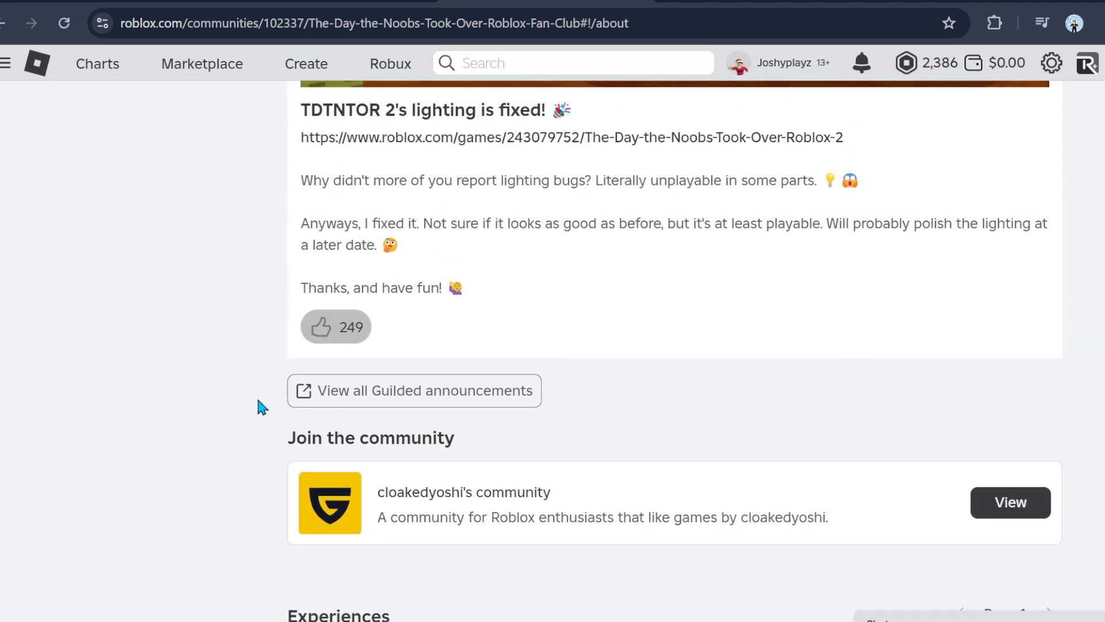
scroll("up", 3)
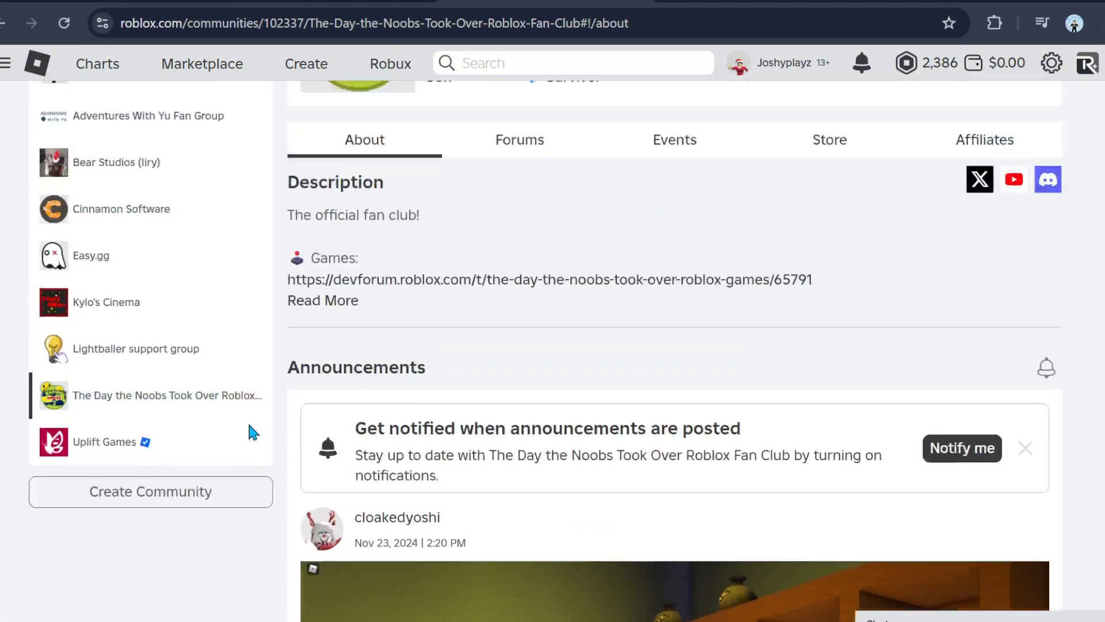
scroll("down", 3)
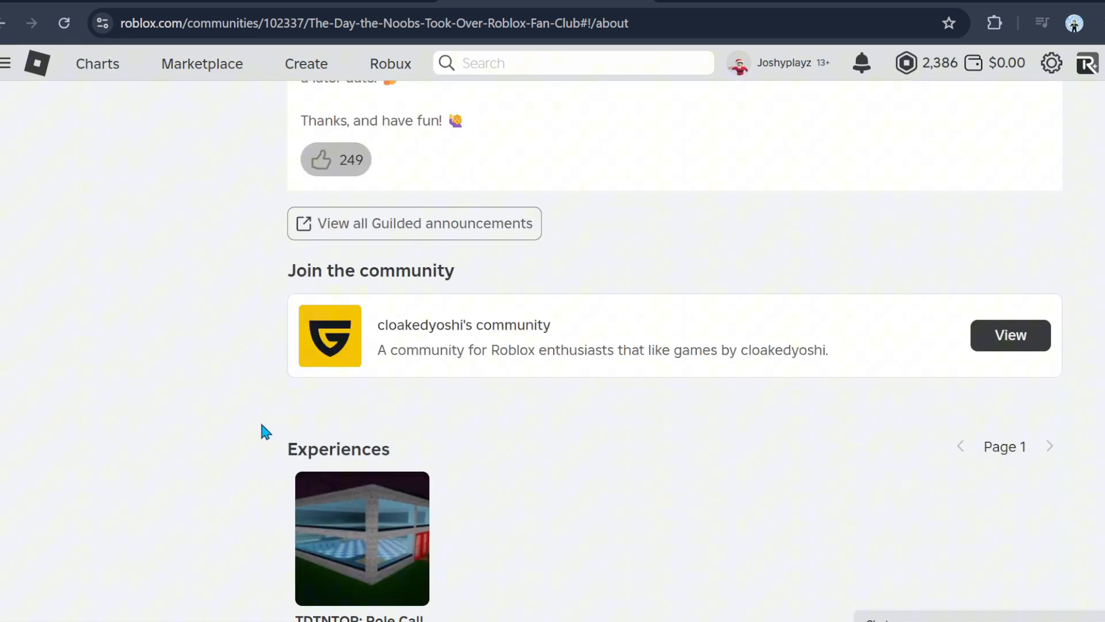
scroll("down", 3)
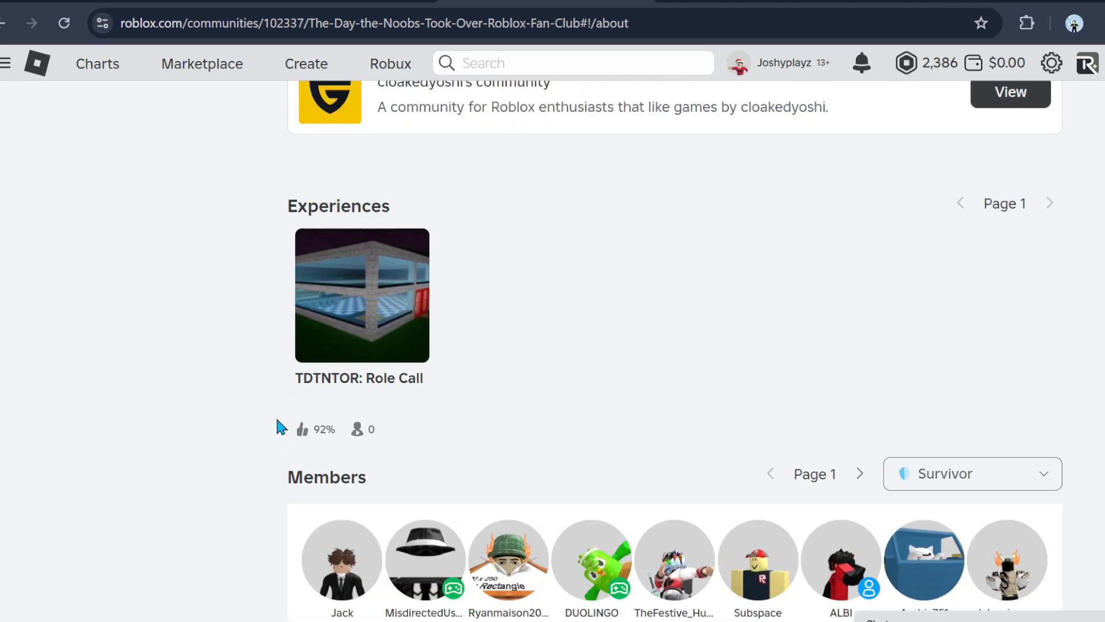
scroll("down", 3)
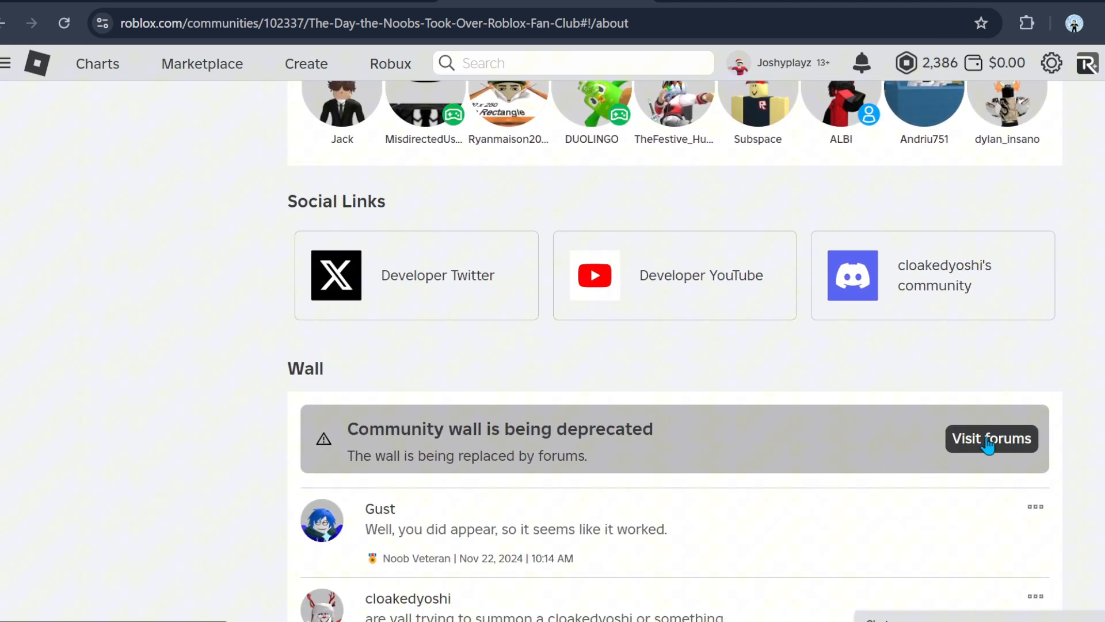
Open the fan club's Forums tab, view Game Chat posts, then the Suggestions category.
left_click(991, 438)
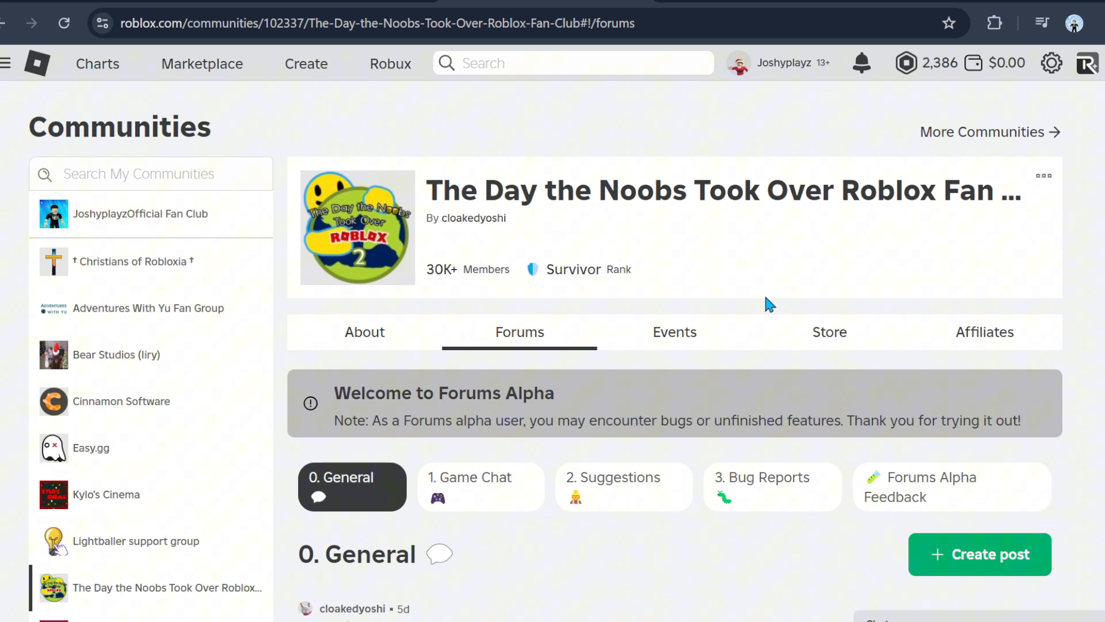
scroll("down", 3)
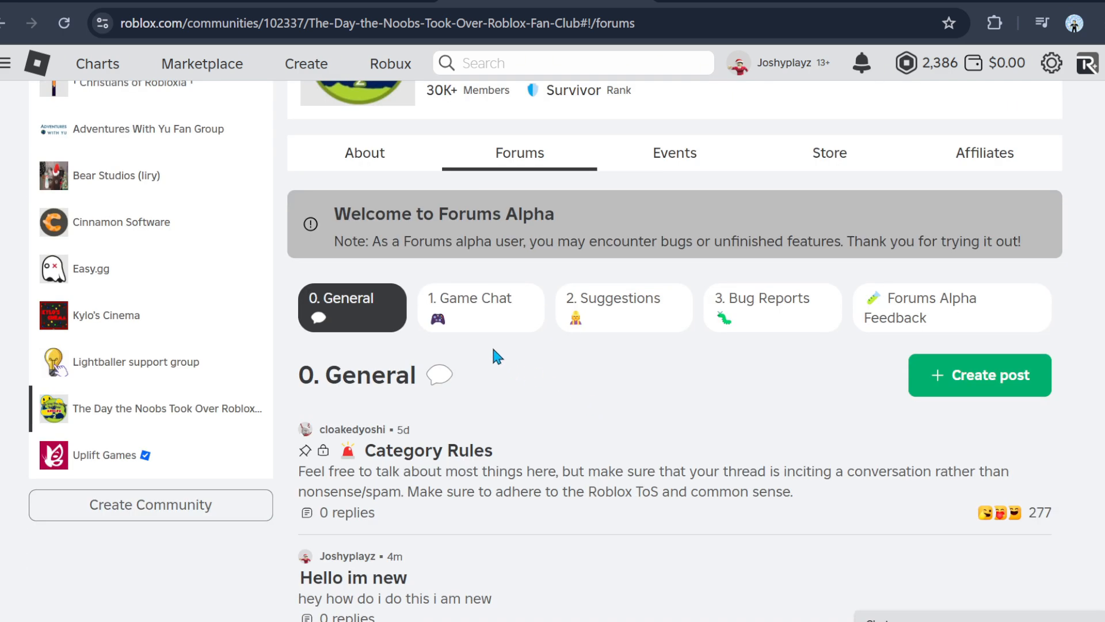
mouse_move(489, 344)
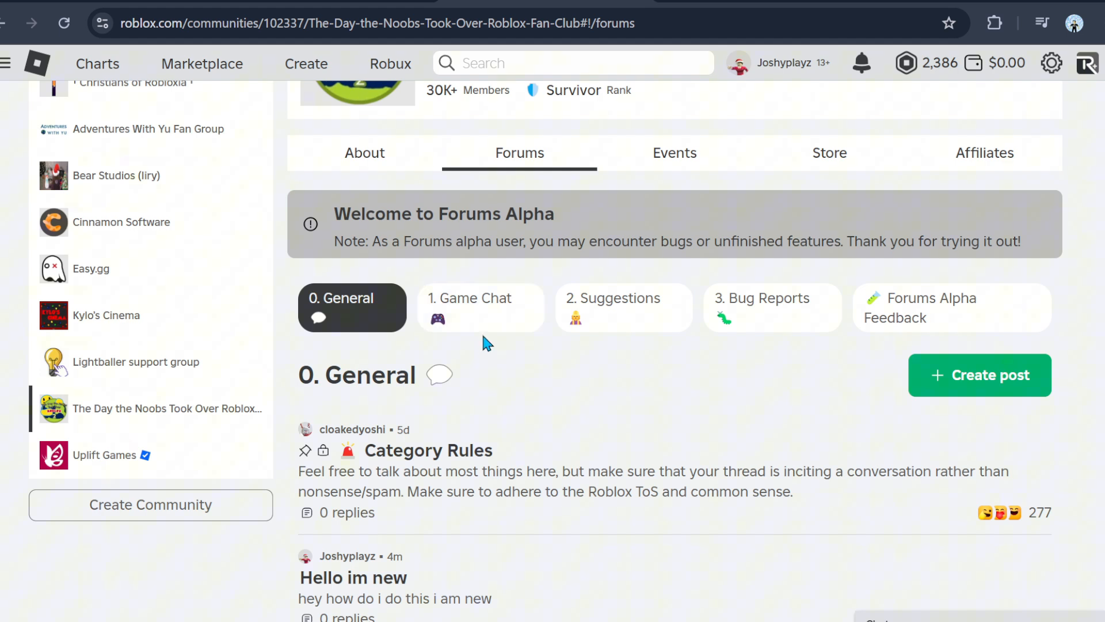
left_click(468, 307)
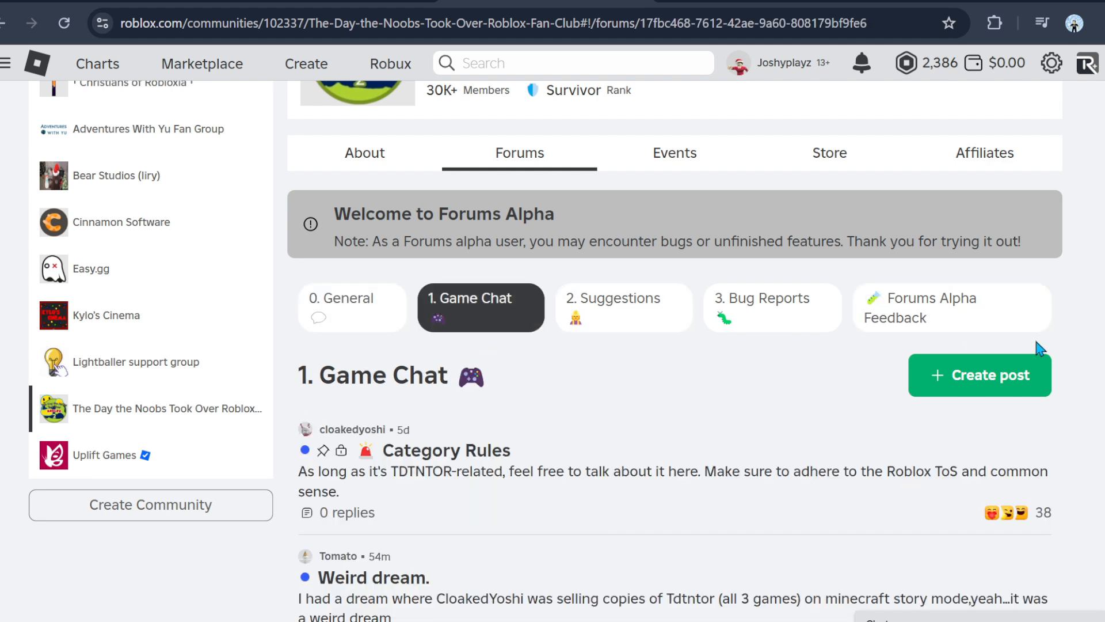
mouse_move(720, 317)
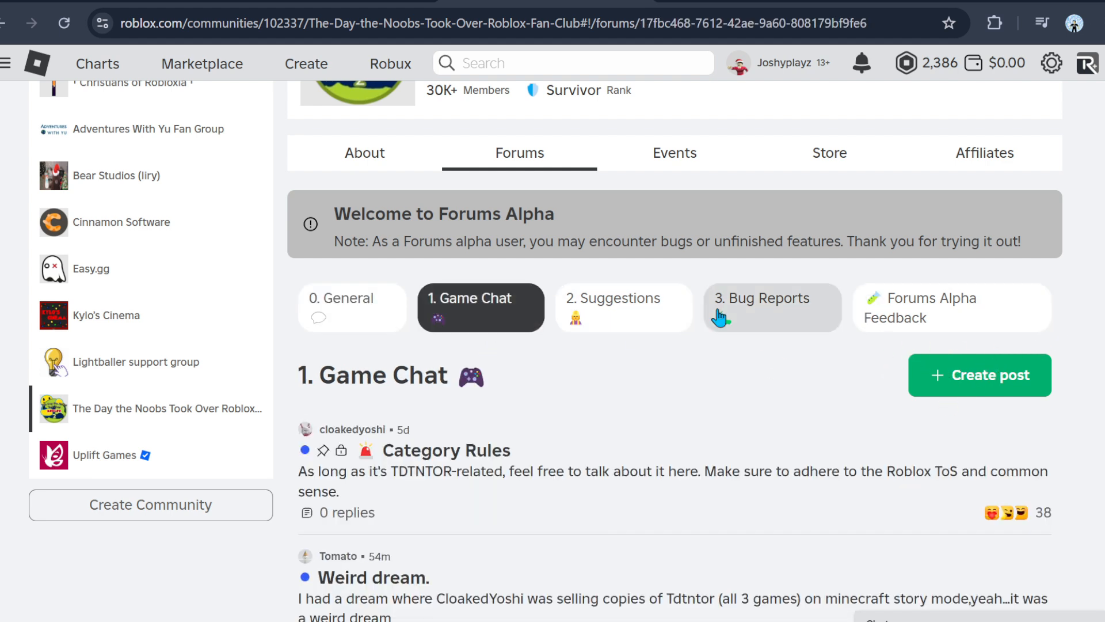
mouse_move(629, 324)
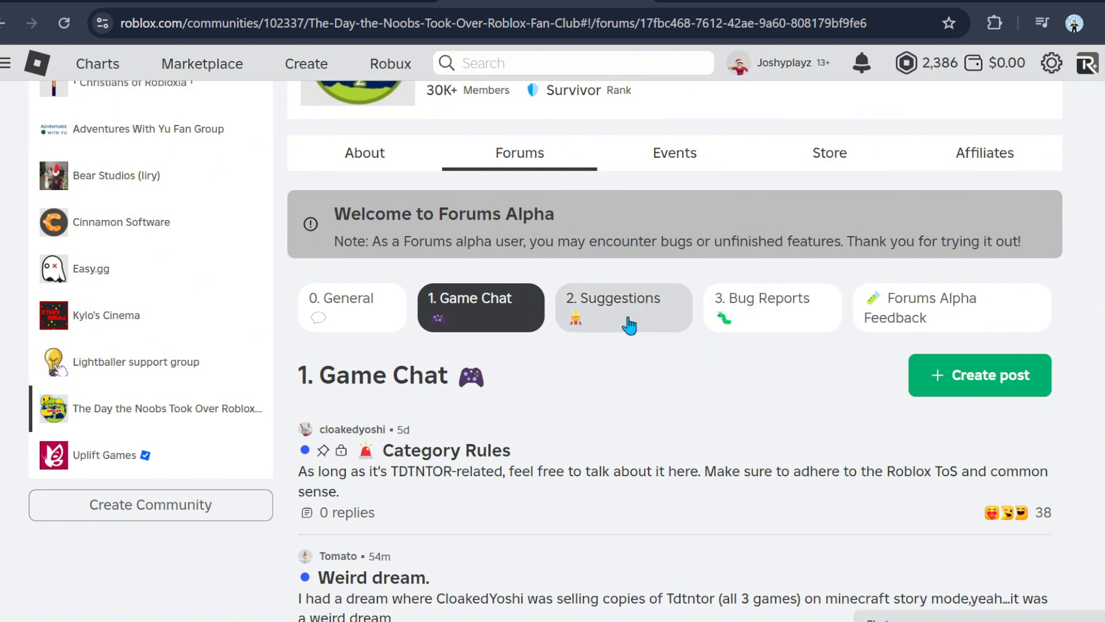
mouse_move(593, 331)
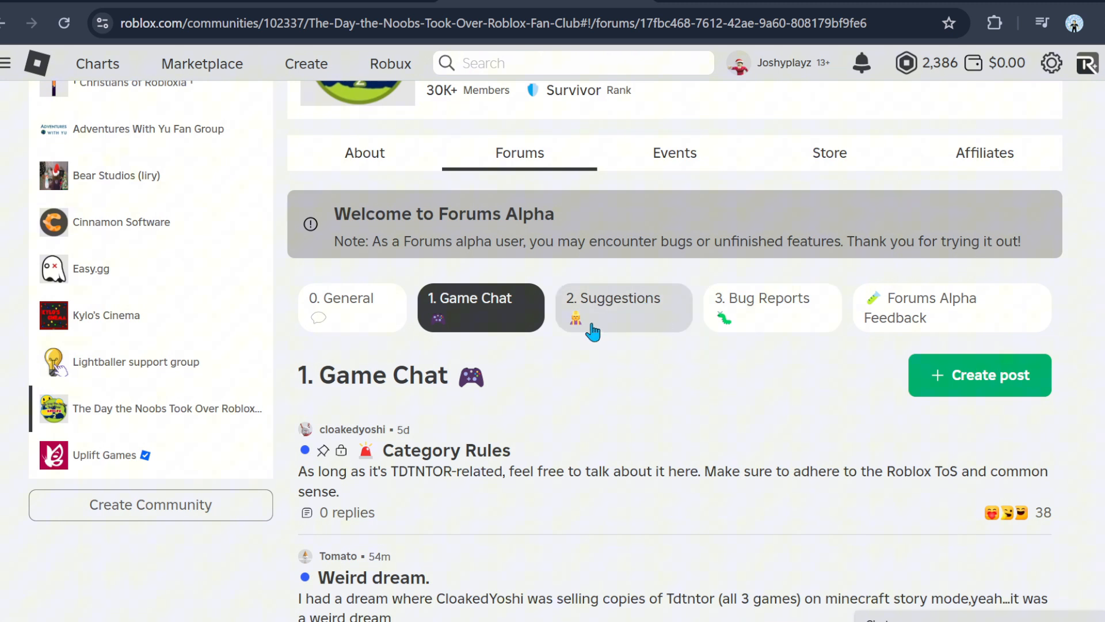
left_click(623, 308)
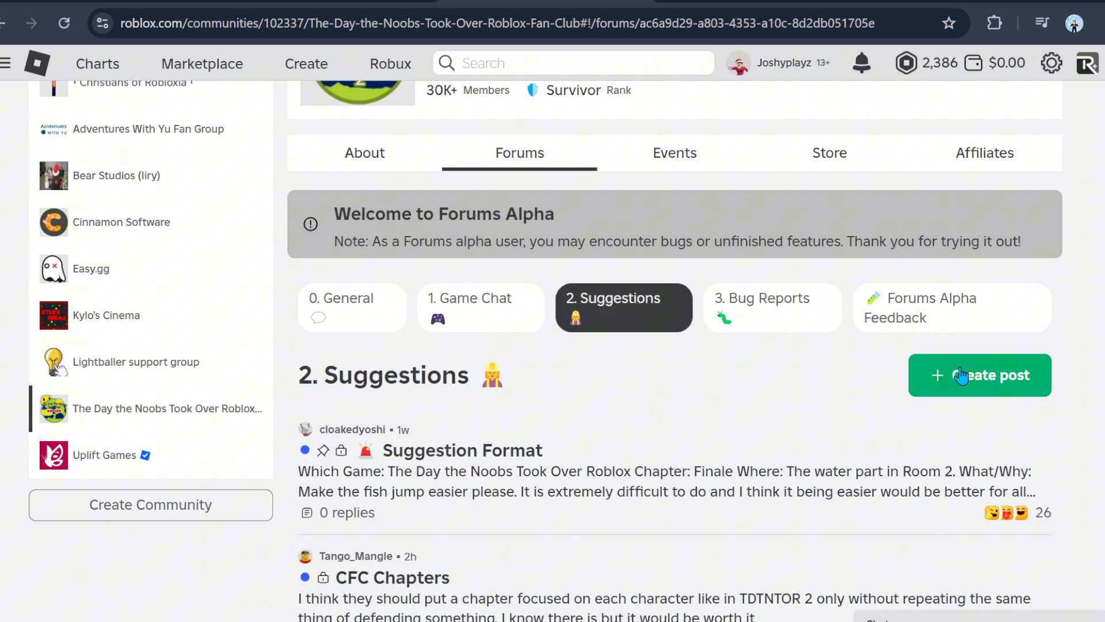
mouse_move(959, 379)
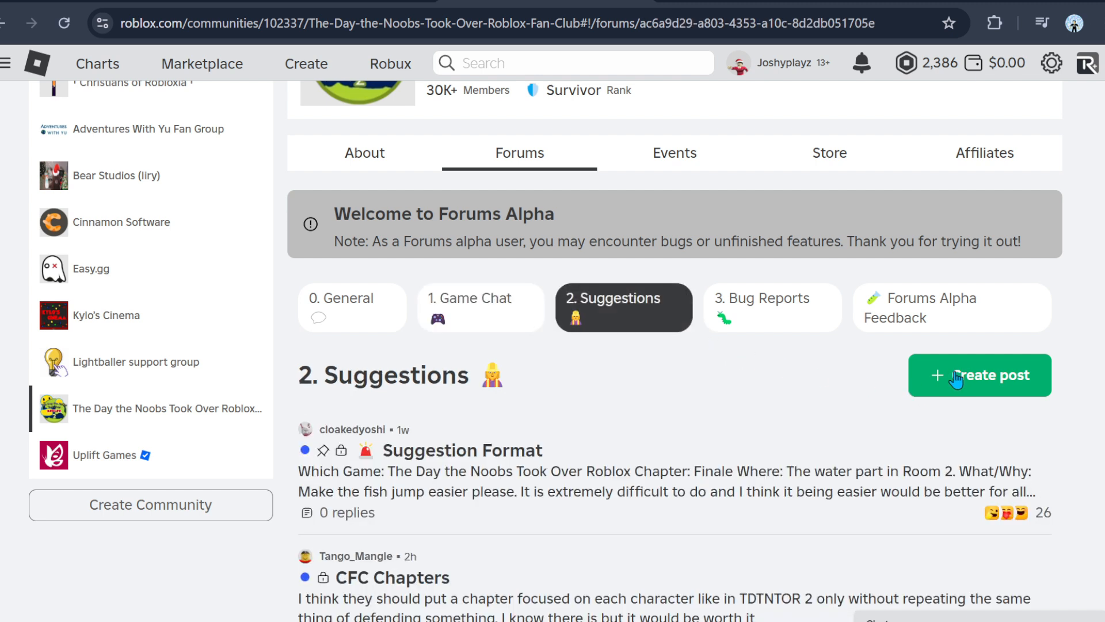
mouse_move(771, 409)
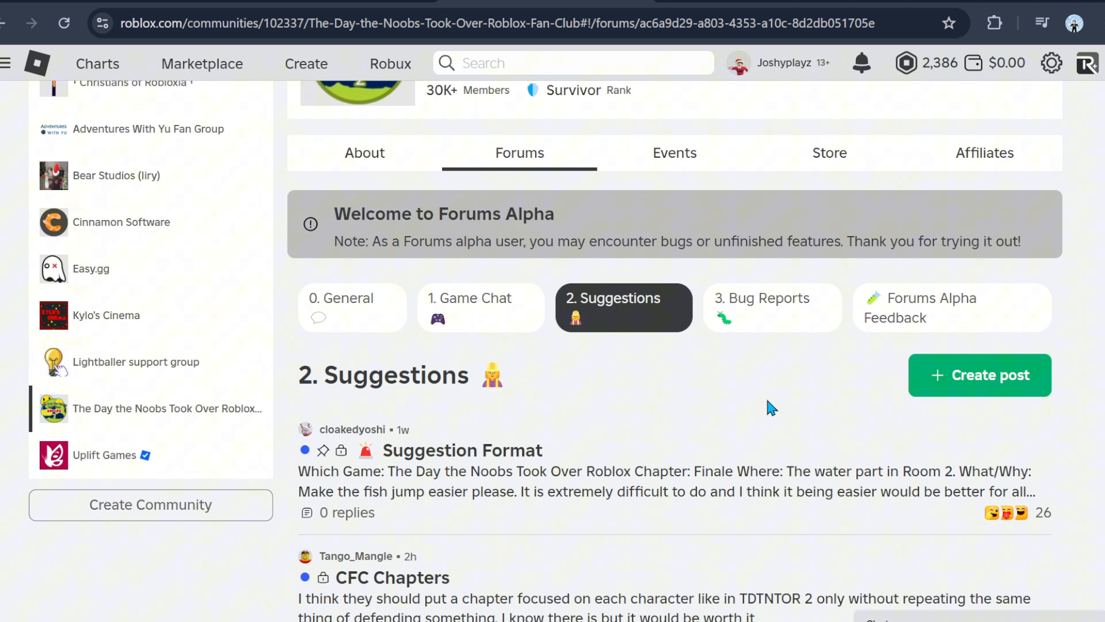
Browse Forums Alpha Feedback, briefly revisit Suggestions, and return to Forums Alpha Feedback.
left_click(951, 308)
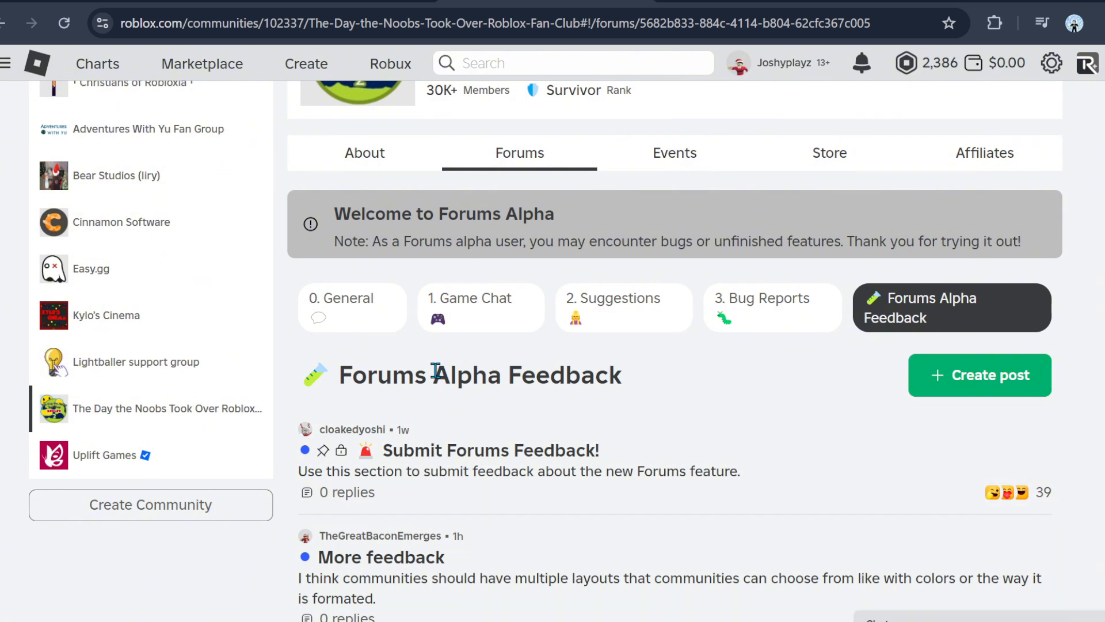
double_click(465, 374)
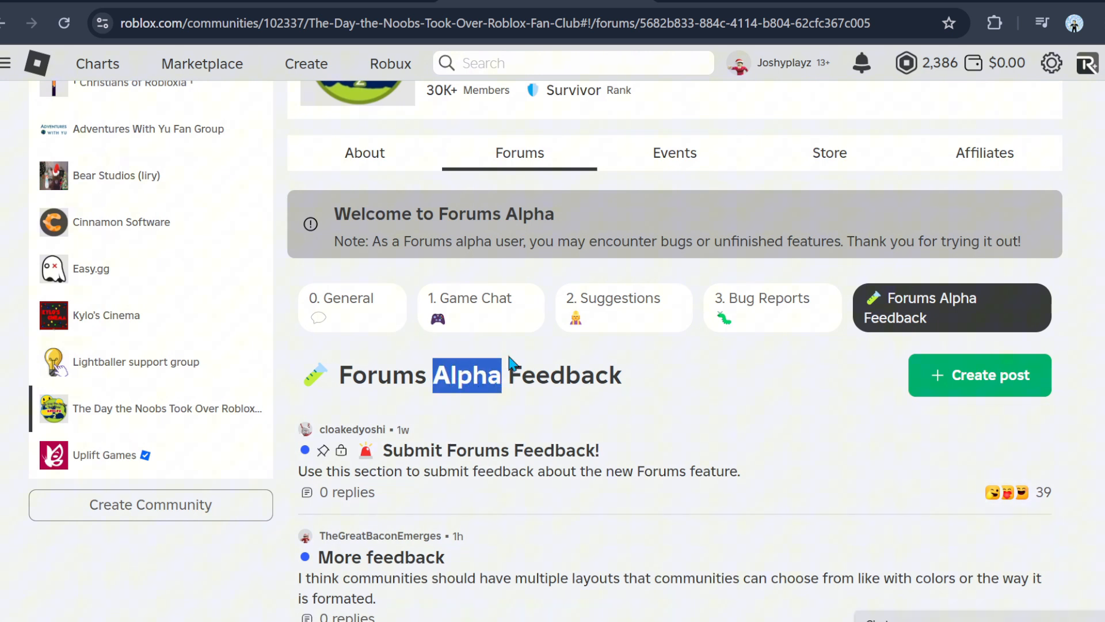
mouse_move(825, 389)
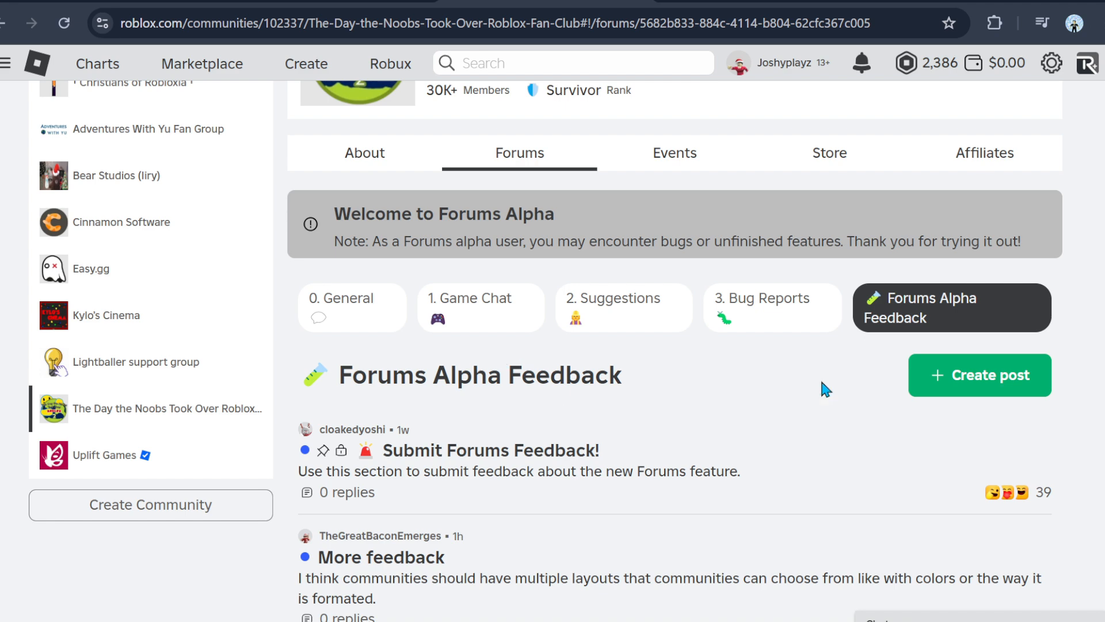
scroll("down", 3)
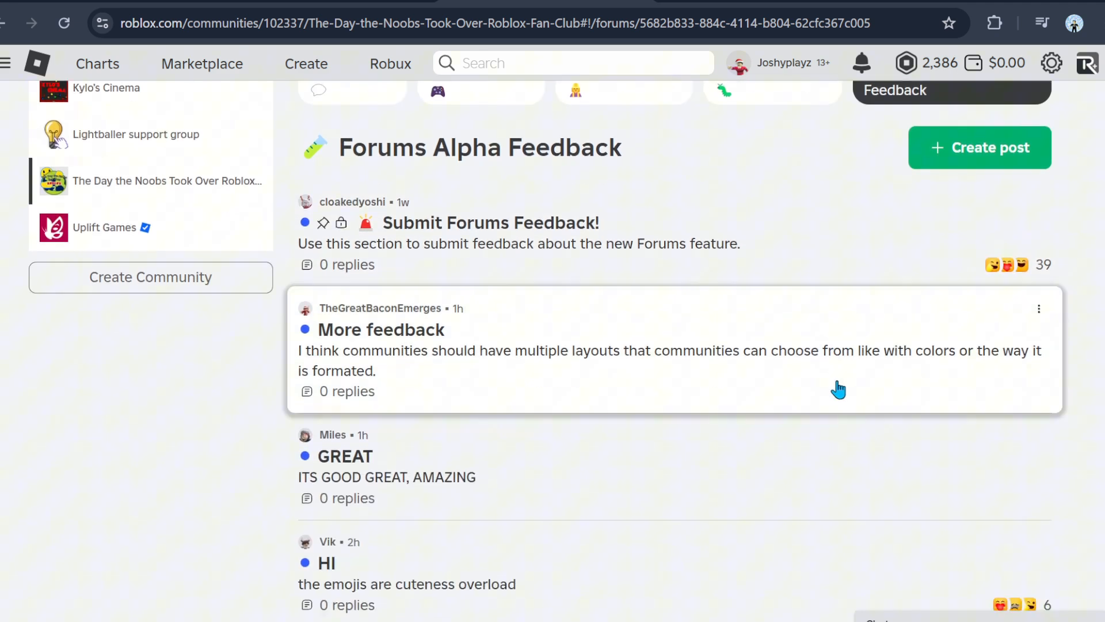
scroll("up", 3)
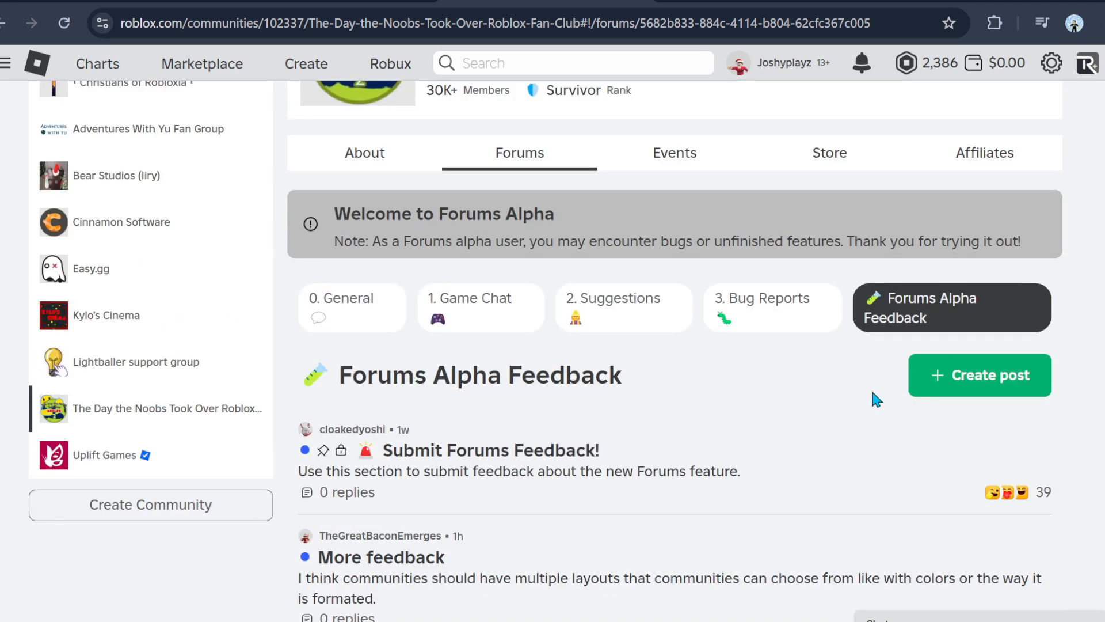
left_click(623, 307)
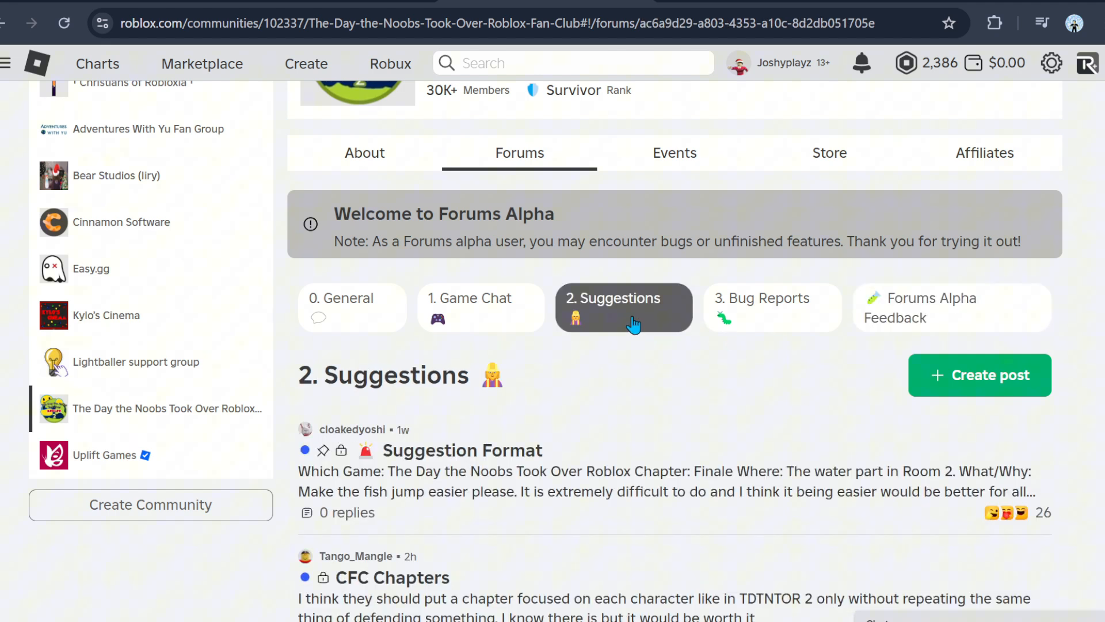
left_click(951, 307)
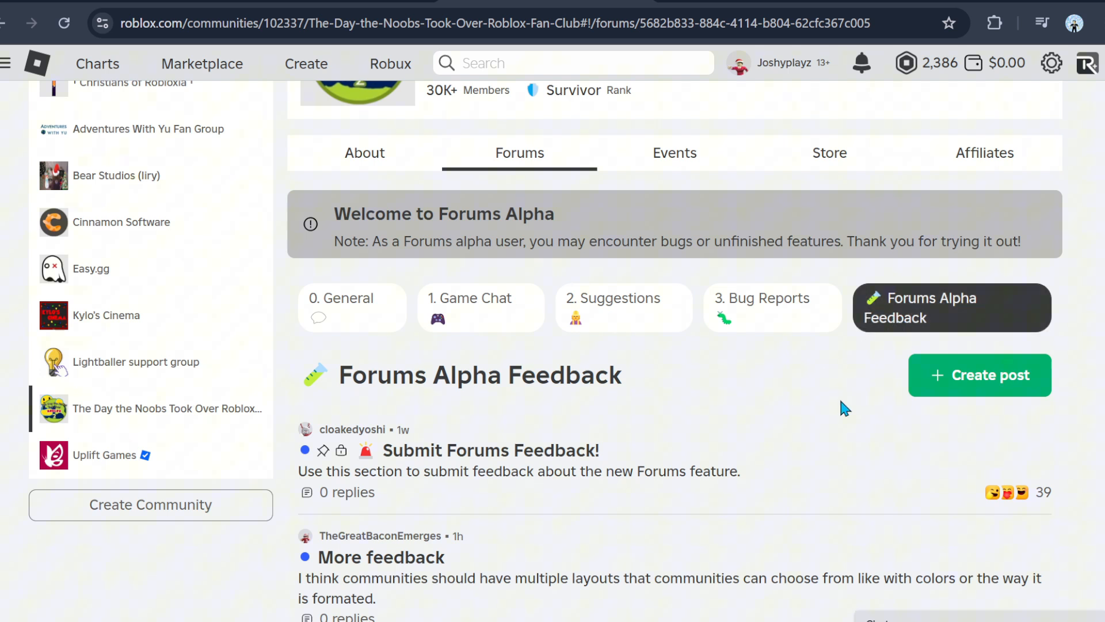
mouse_move(776, 433)
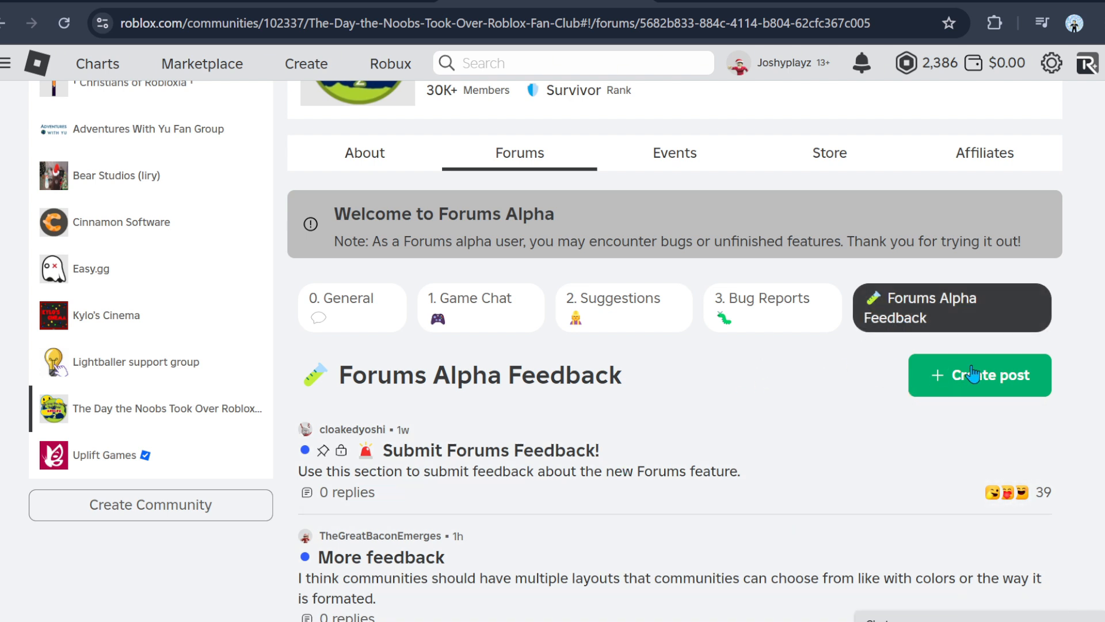
mouse_move(352, 308)
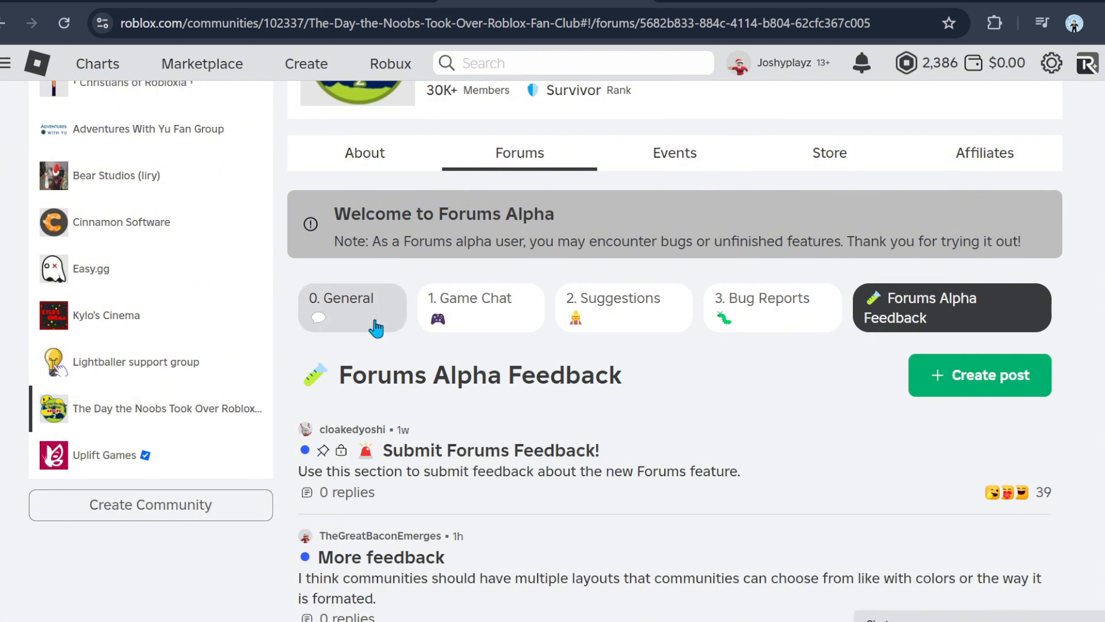
Start a new forum post, trying Game Chat and Bug Reports before settling on General.
left_click(352, 307)
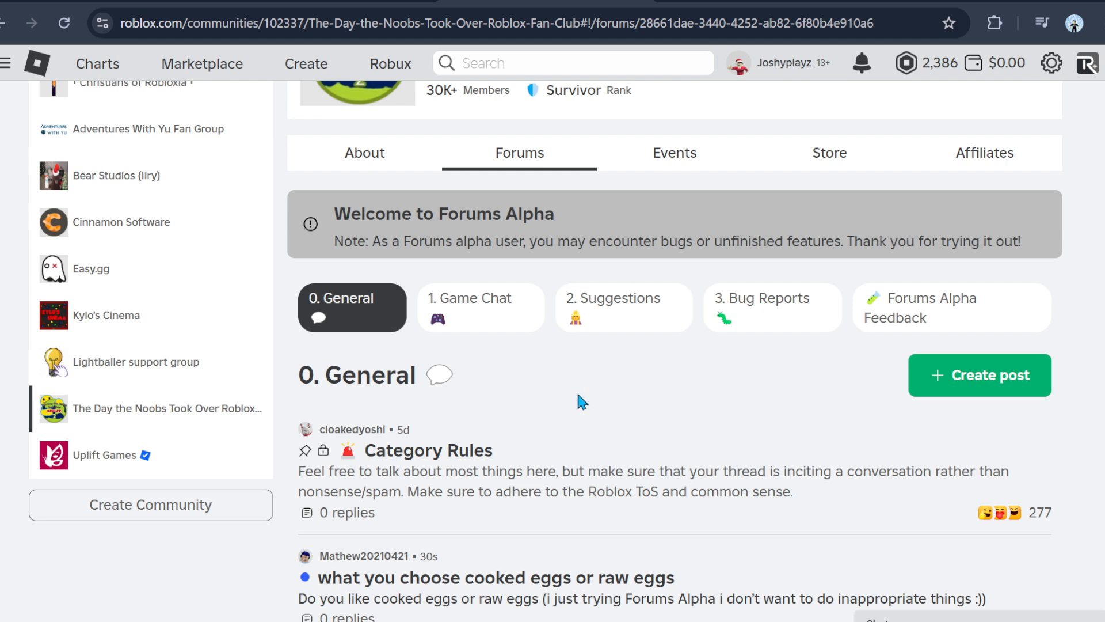
mouse_move(621, 401)
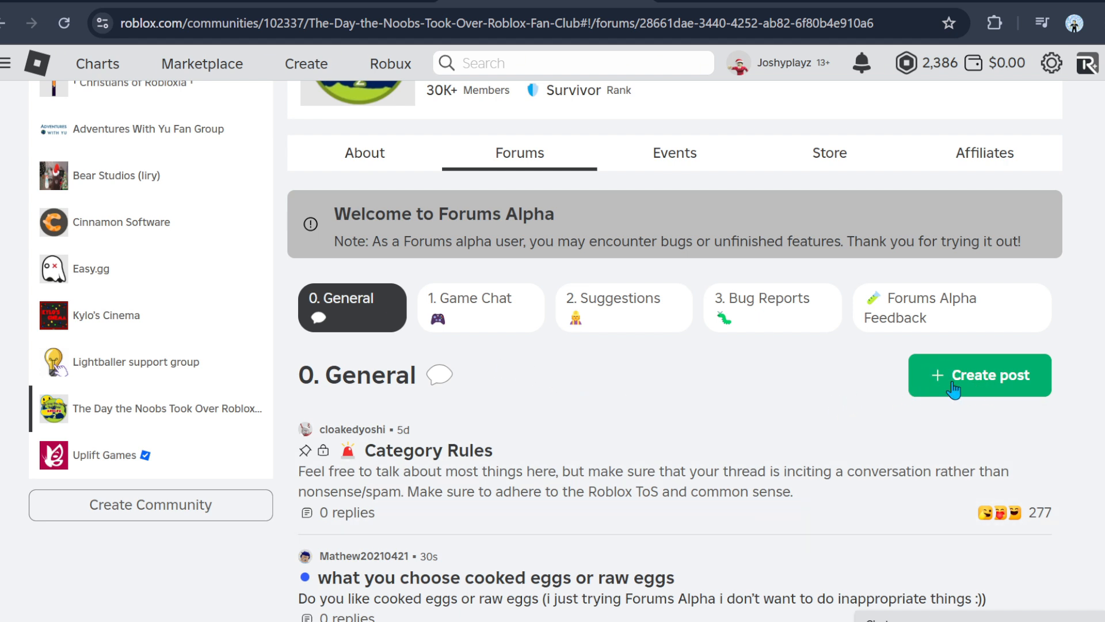
left_click(978, 375)
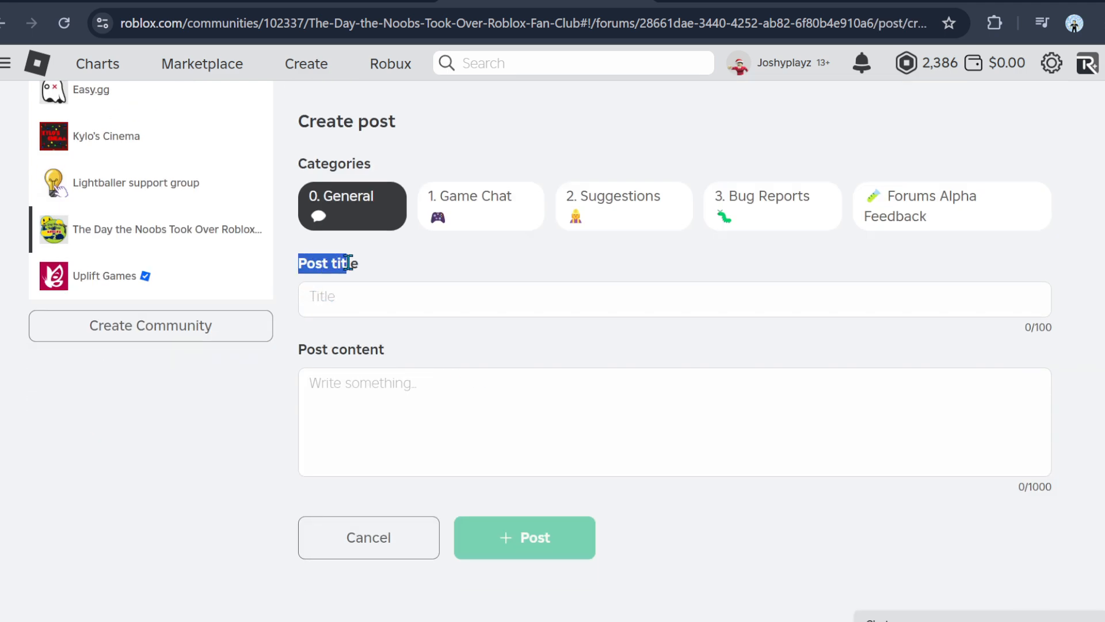
left_click(480, 205)
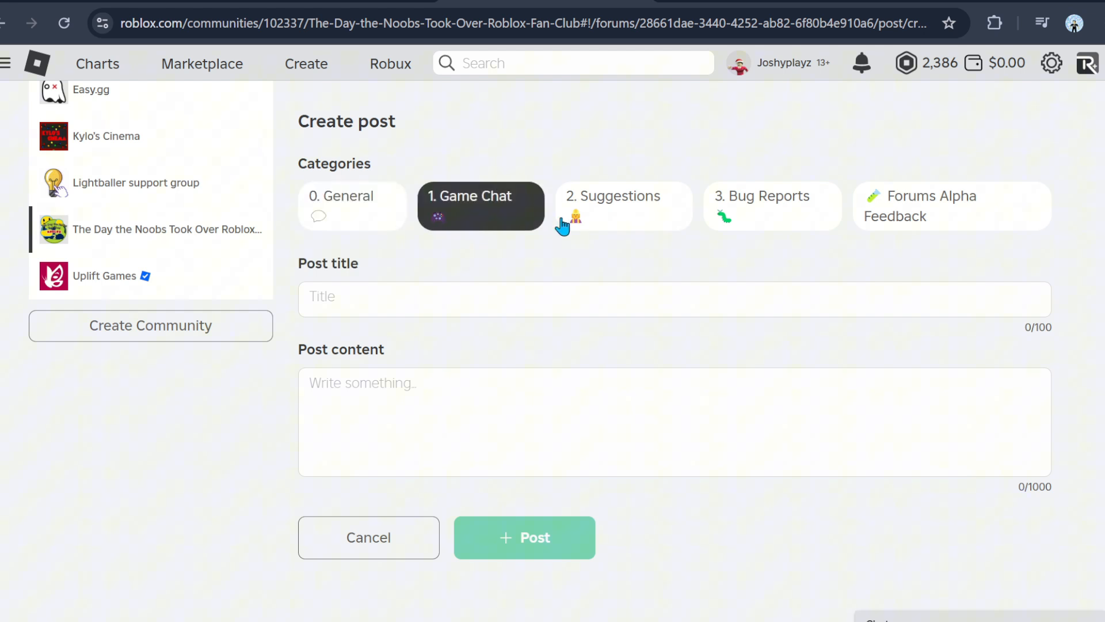
left_click(772, 205)
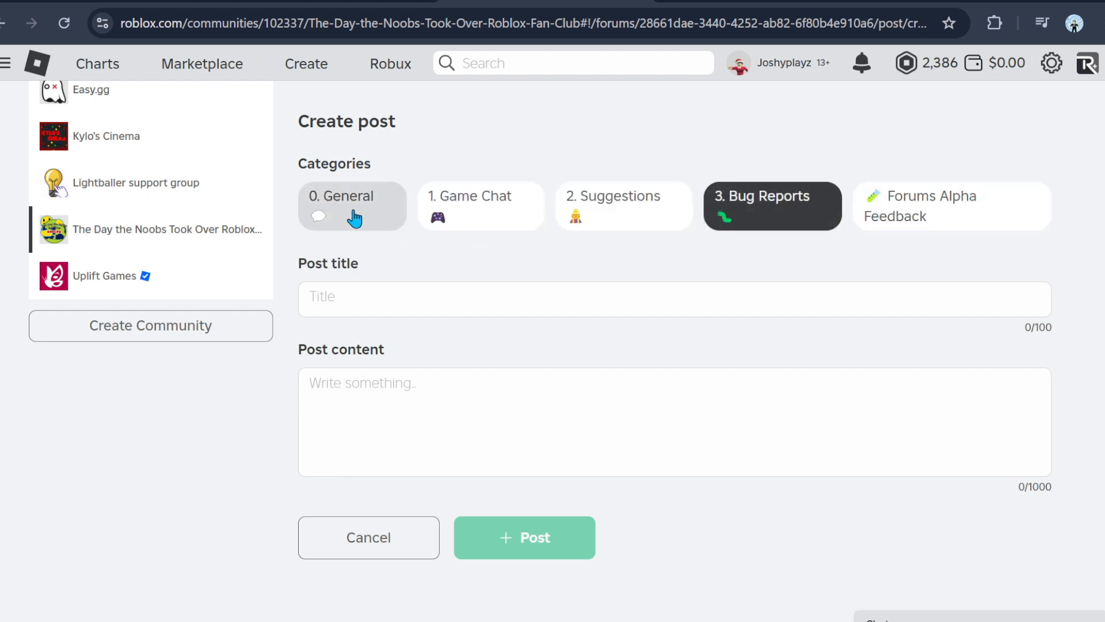
left_click(351, 205)
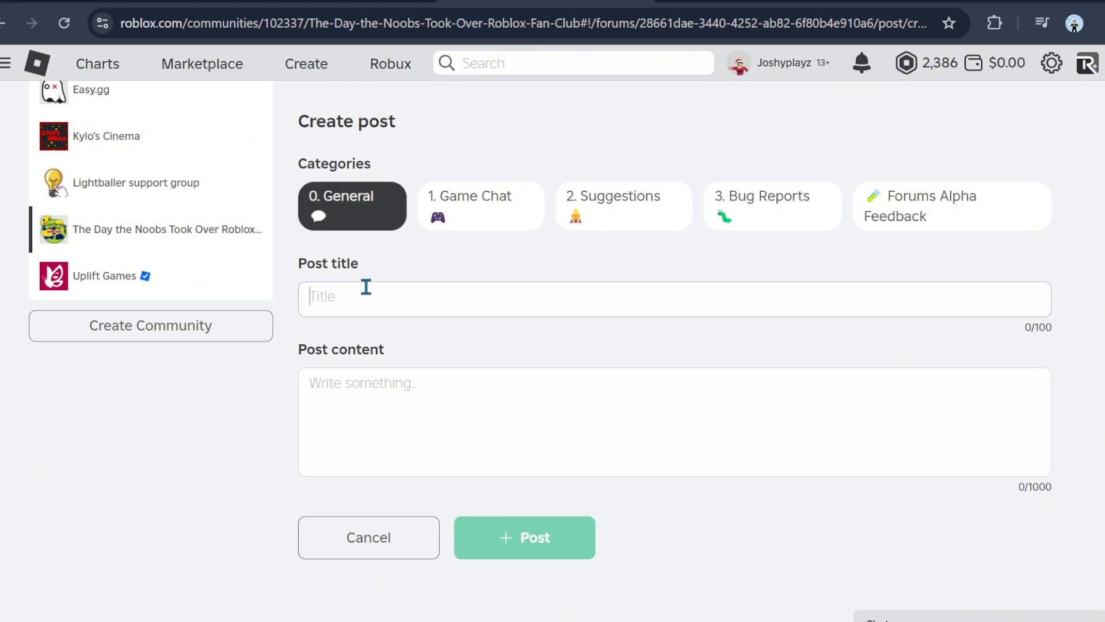
mouse_move(386, 282)
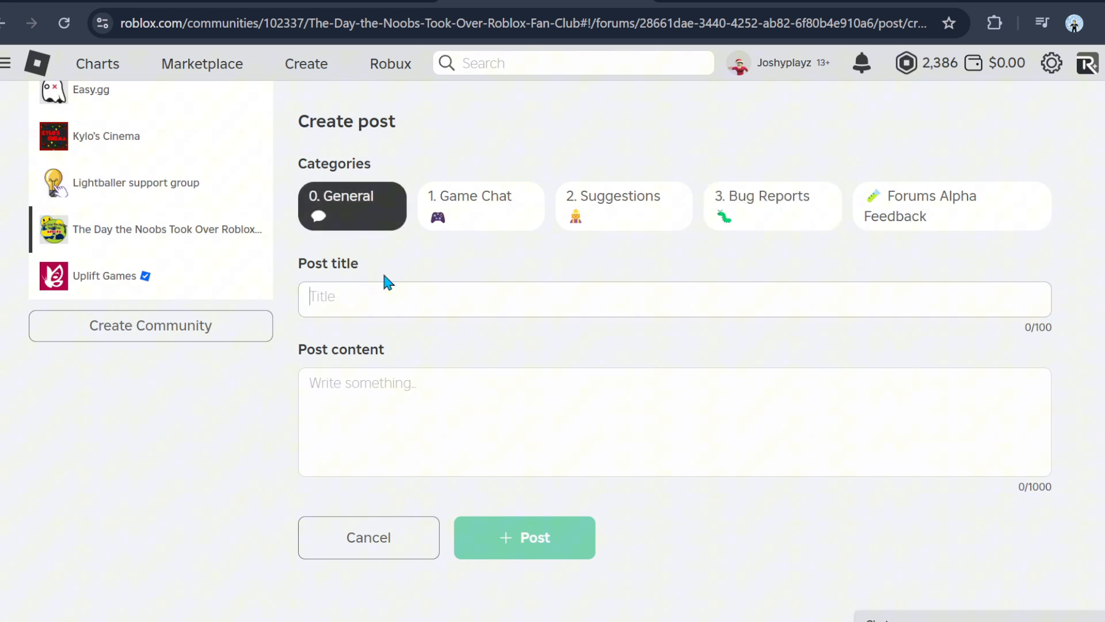
Enter the post title 'Hey this is a great update'.
type("Hey t")
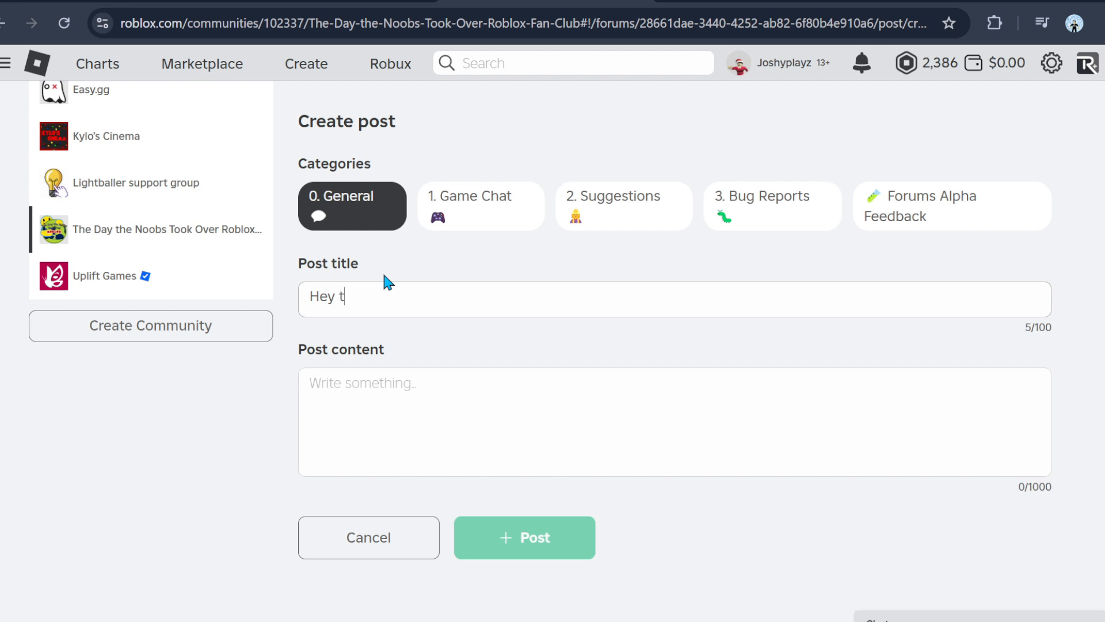
type("his is a gr")
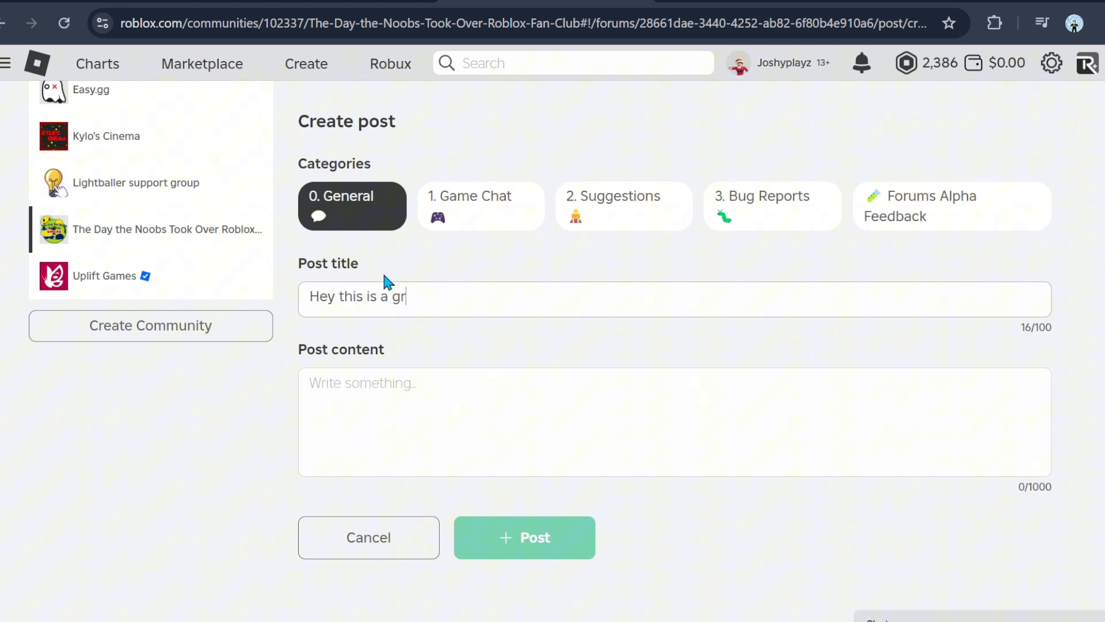
type("eat upd")
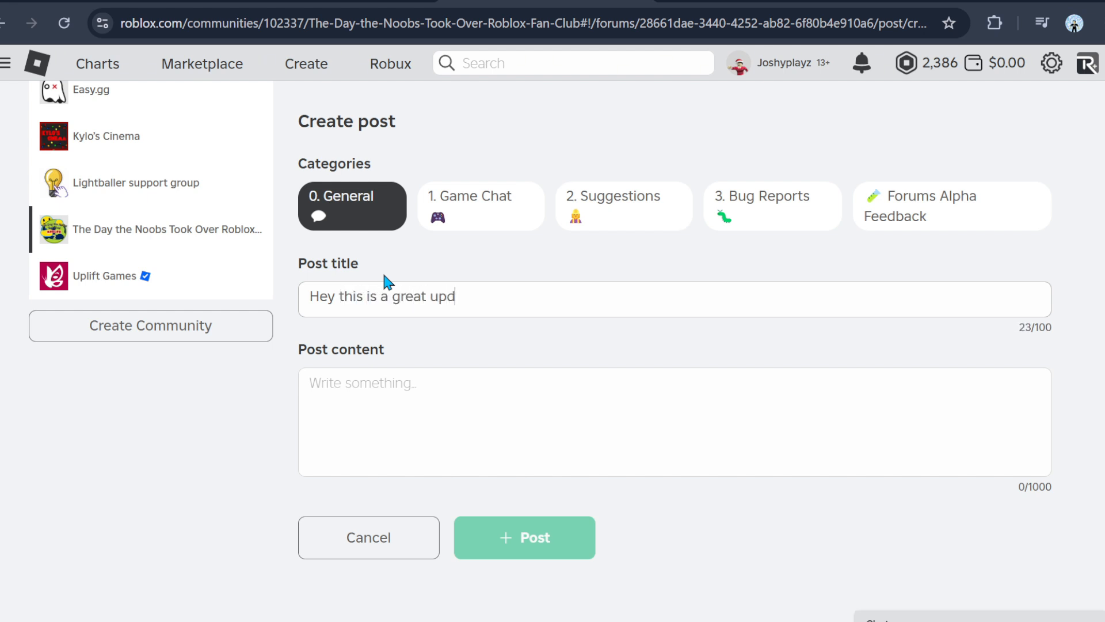
type("ate")
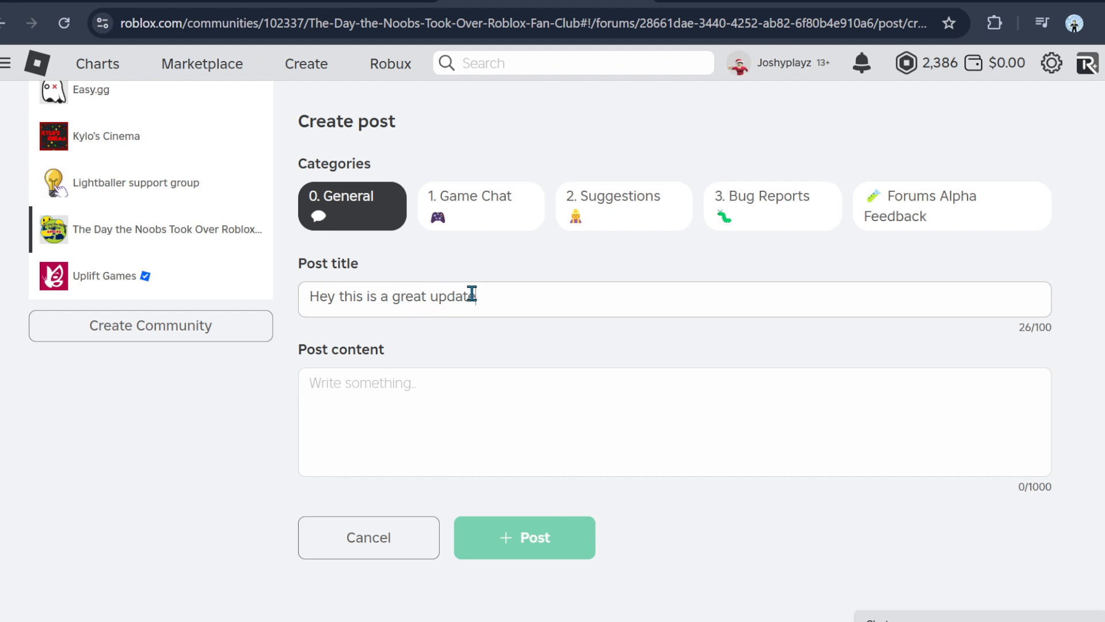
File the draft under Forums Alpha Feedback and type a body praising the update.
left_click(951, 206)
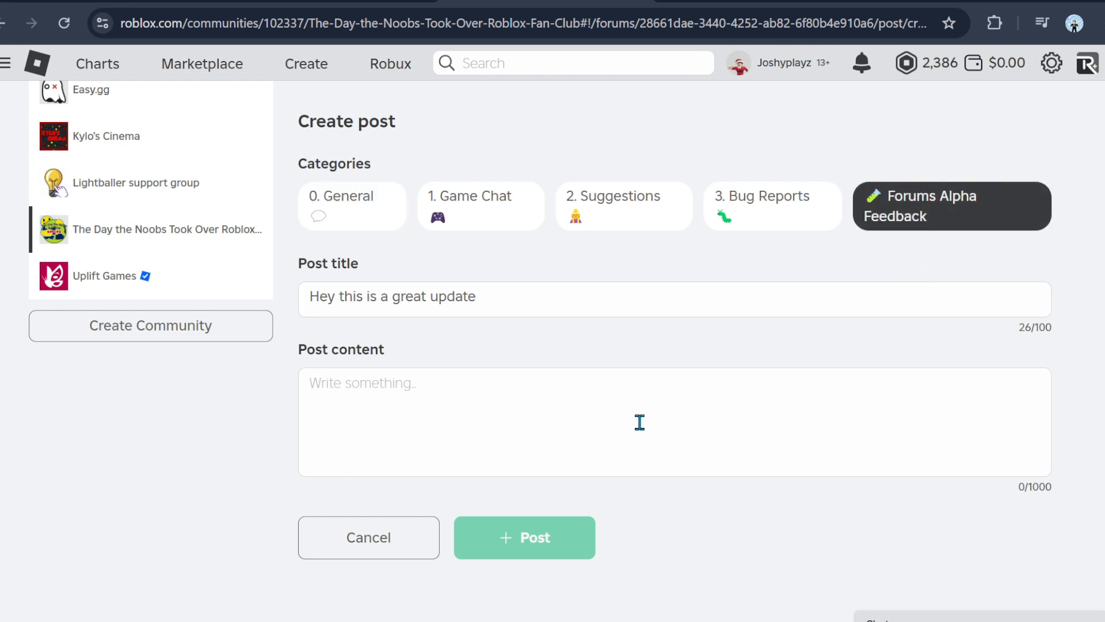
mouse_move(492, 467)
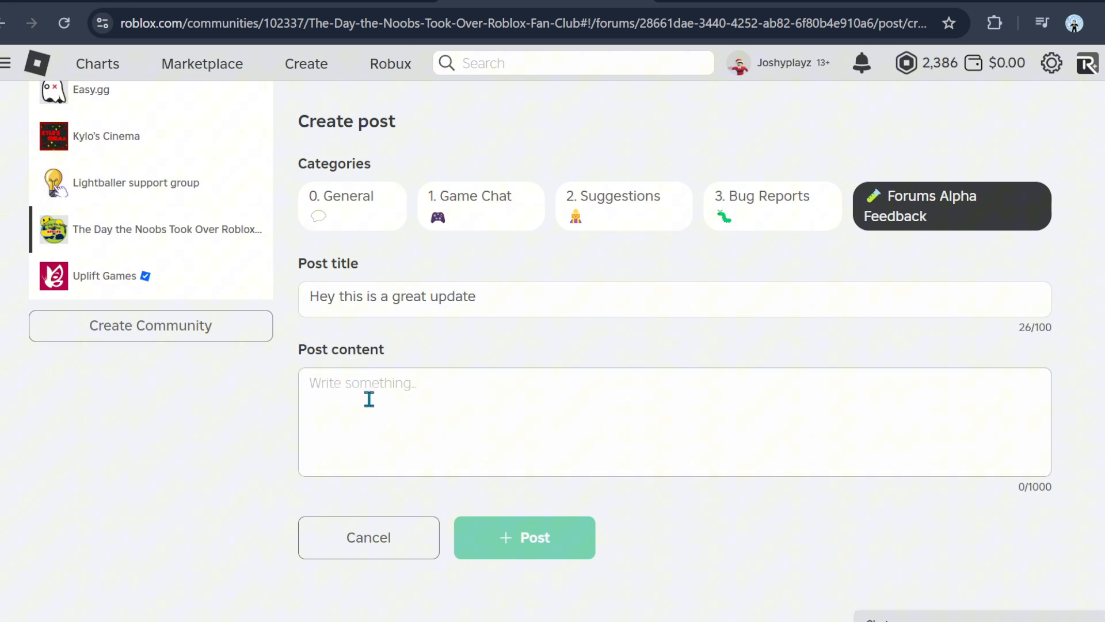
type("hey thanks for rob")
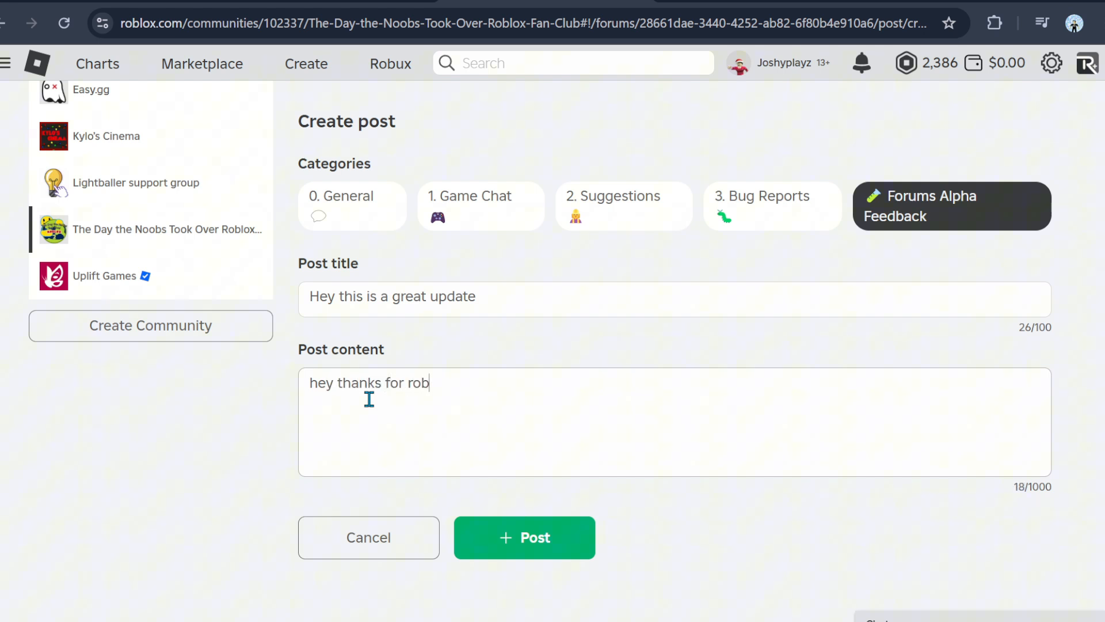
type("lox doing")
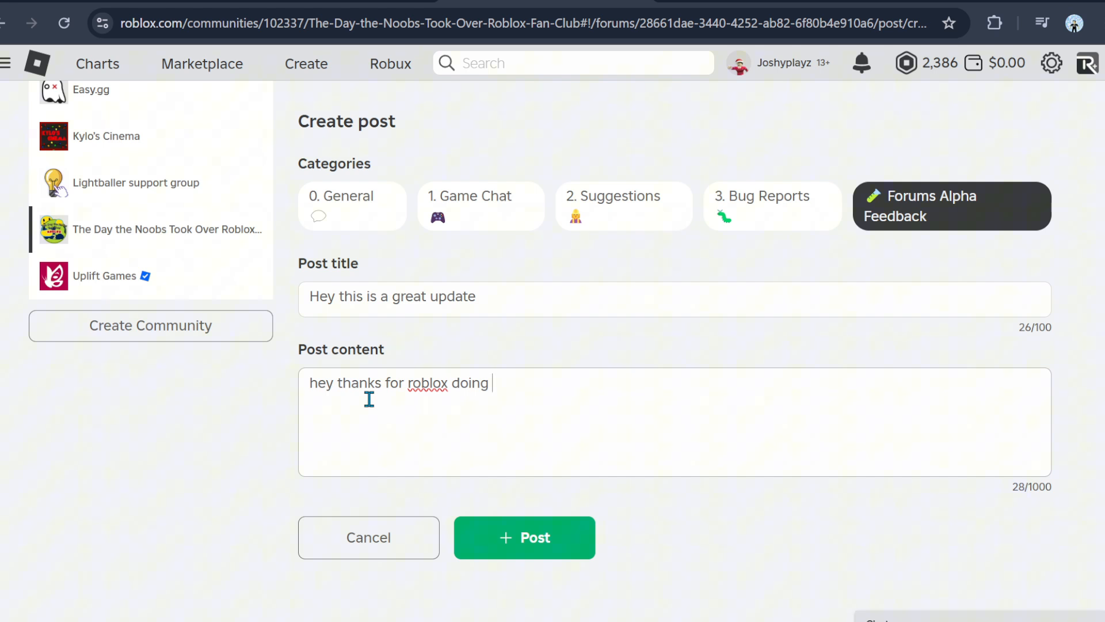
type("th")
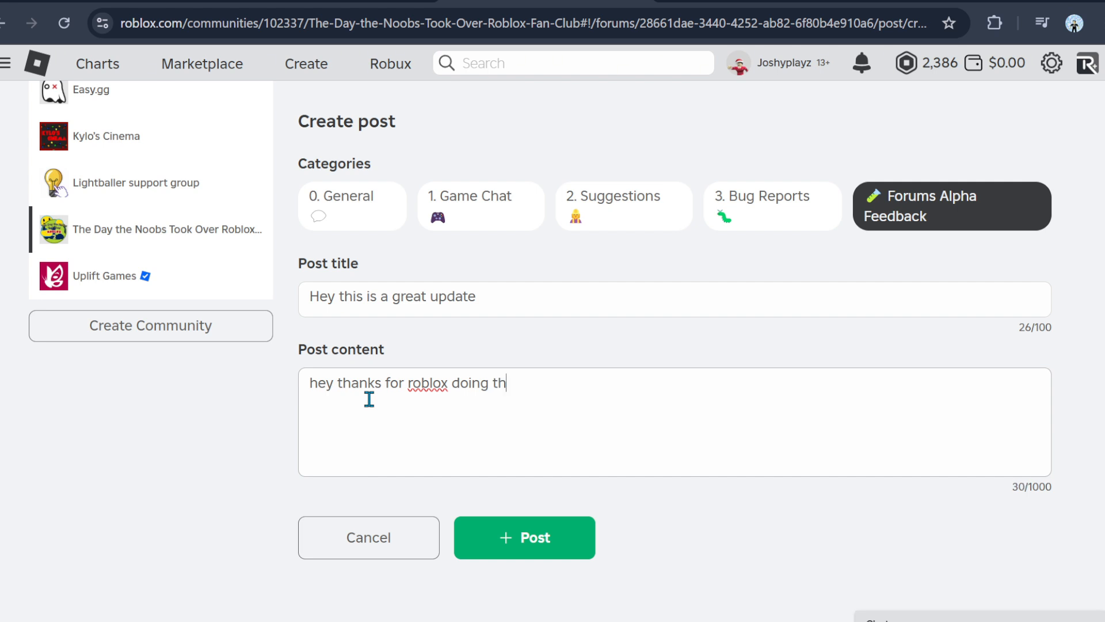
type("is is such a")
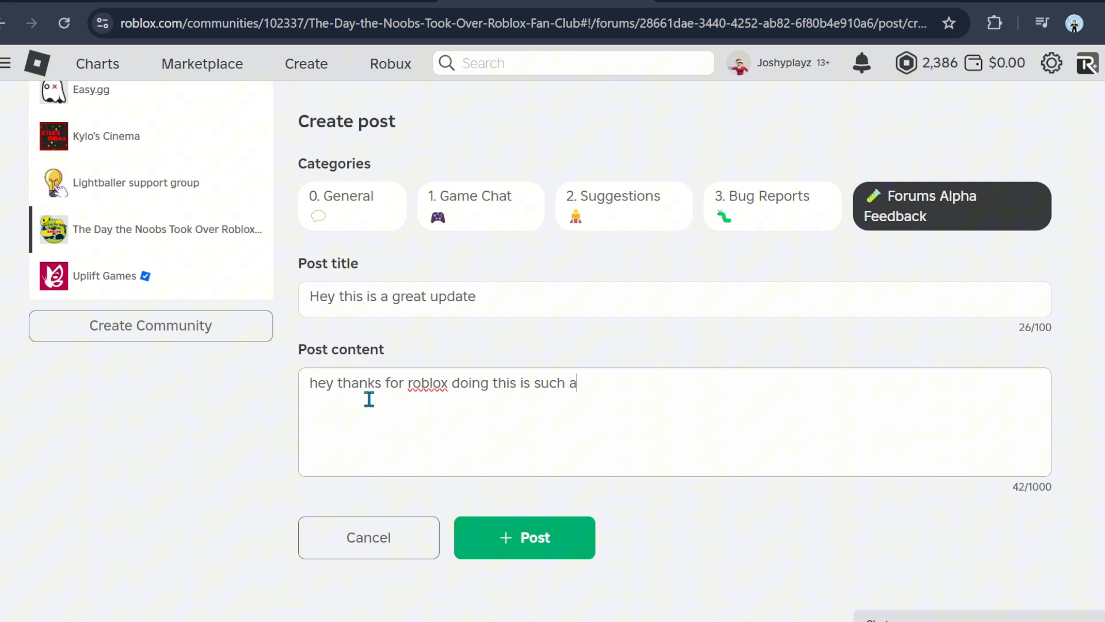
type("good update w upds")
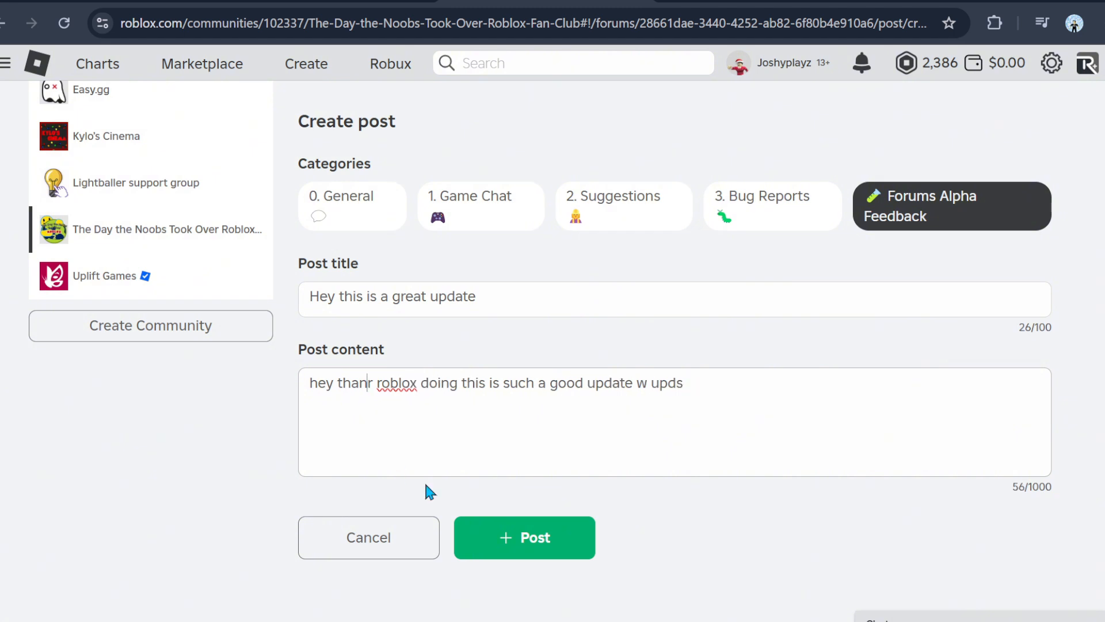
mouse_move(300, 464)
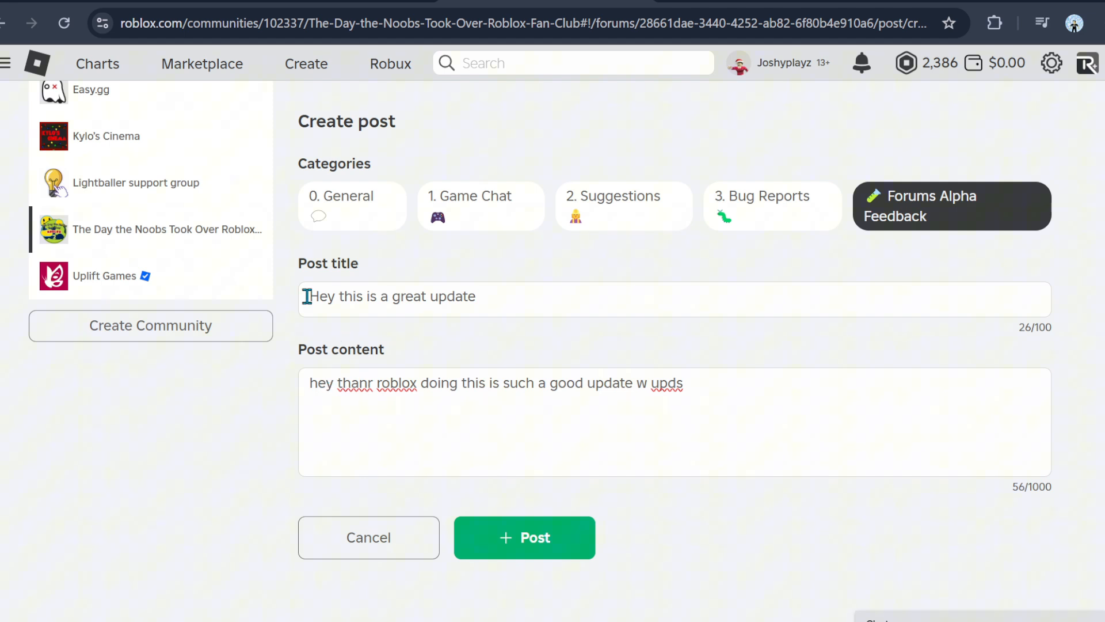
mouse_move(335, 420)
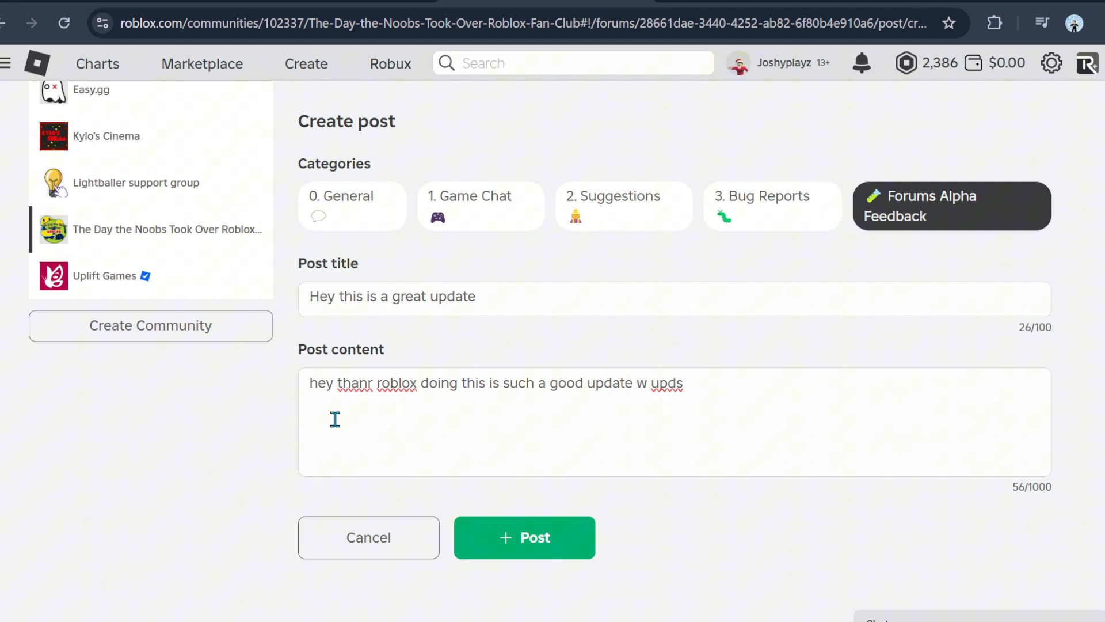
mouse_move(409, 383)
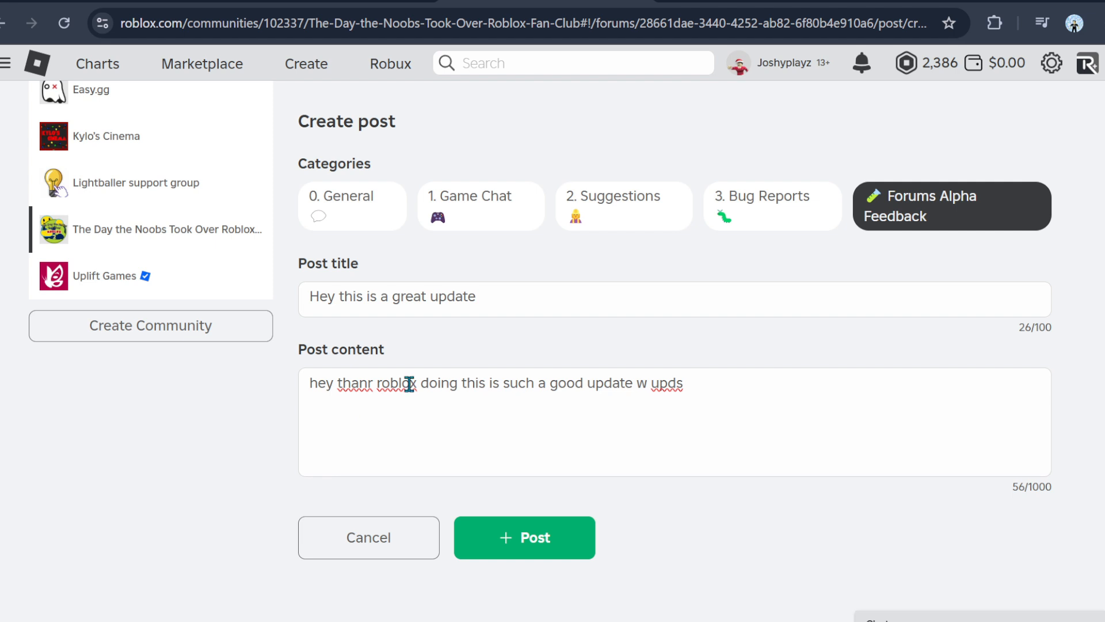
mouse_move(609, 549)
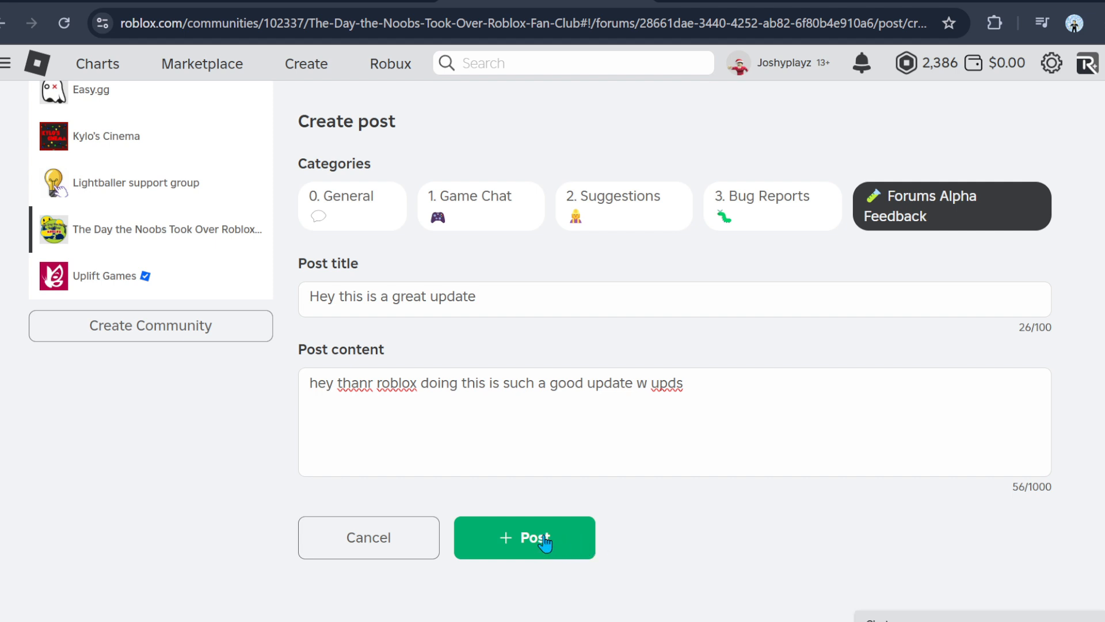
Publish the post, then scroll up to view it in Forums Alpha Feedback.
left_click(524, 537)
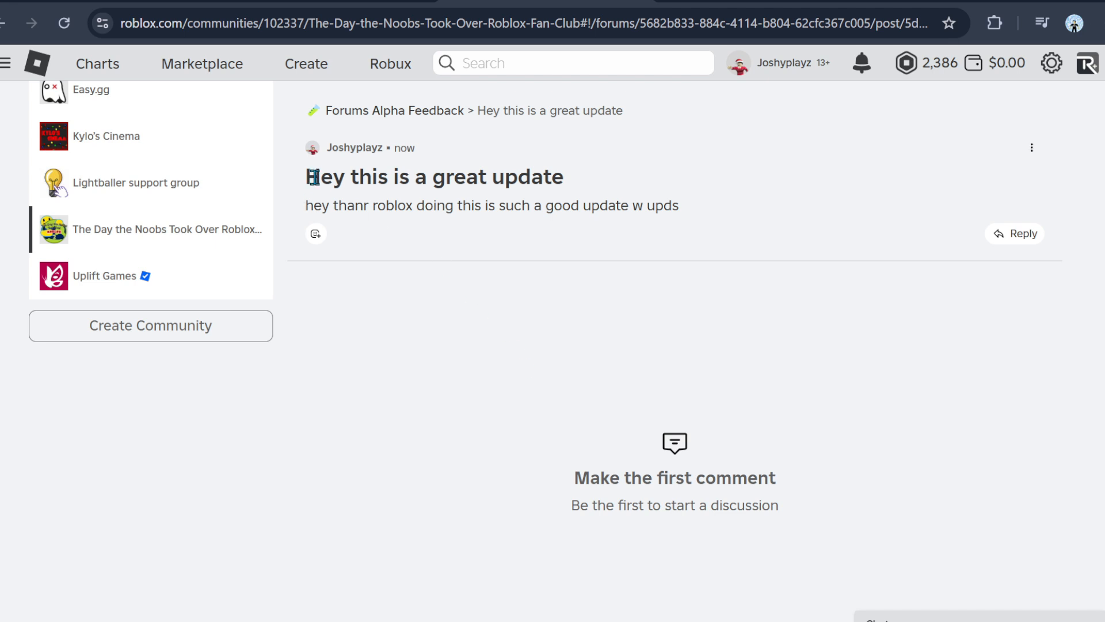
mouse_move(434, 249)
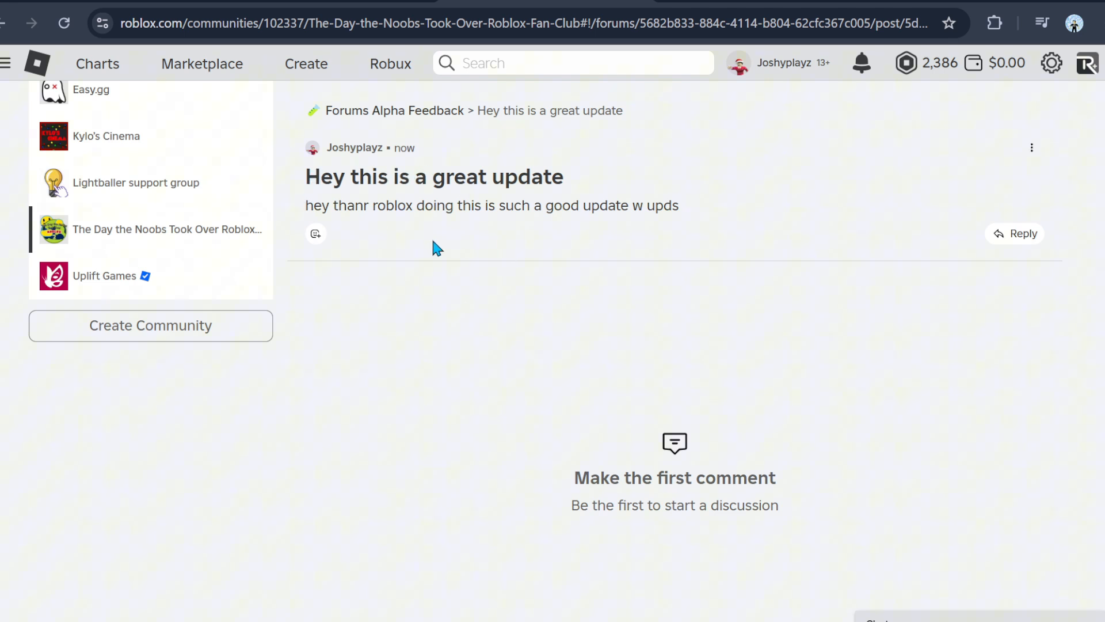
left_click_drag(331, 205, 490, 204)
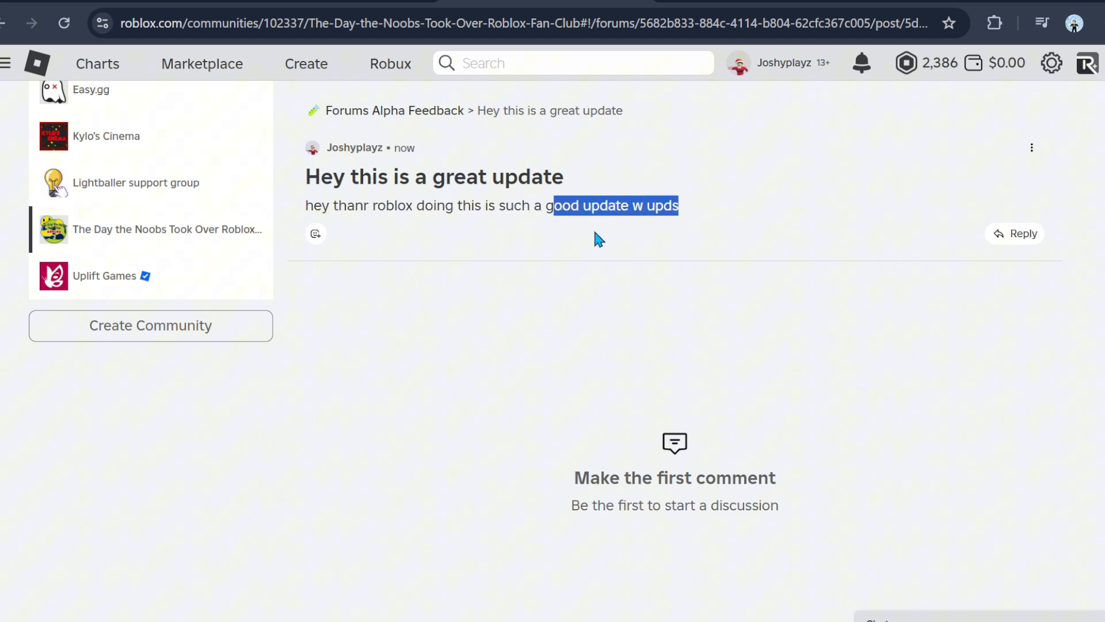
mouse_move(736, 255)
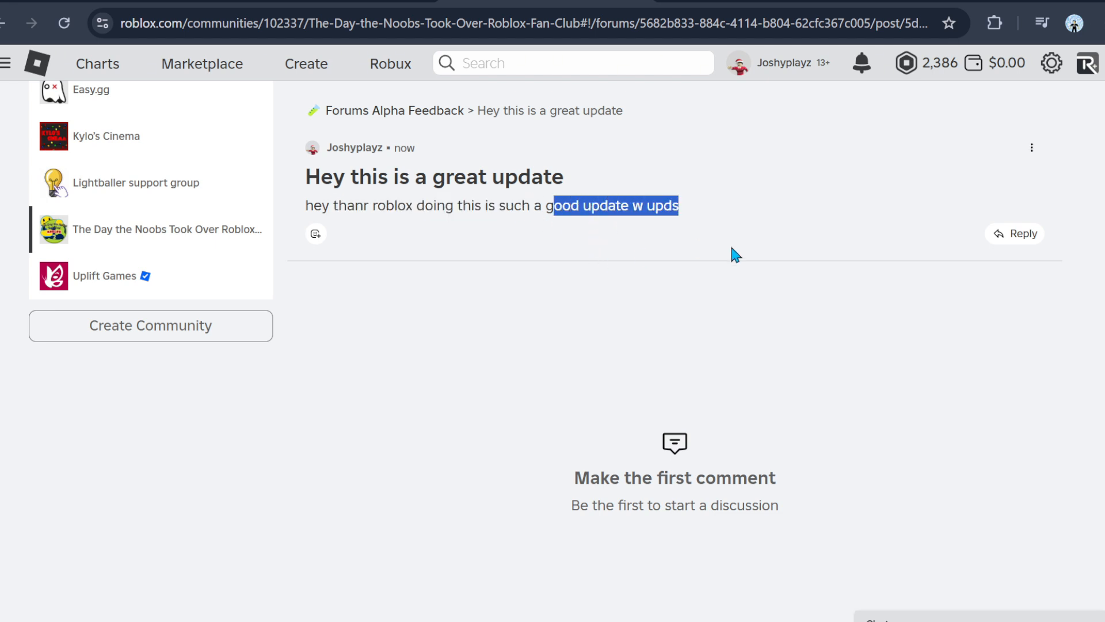
left_click(299, 224)
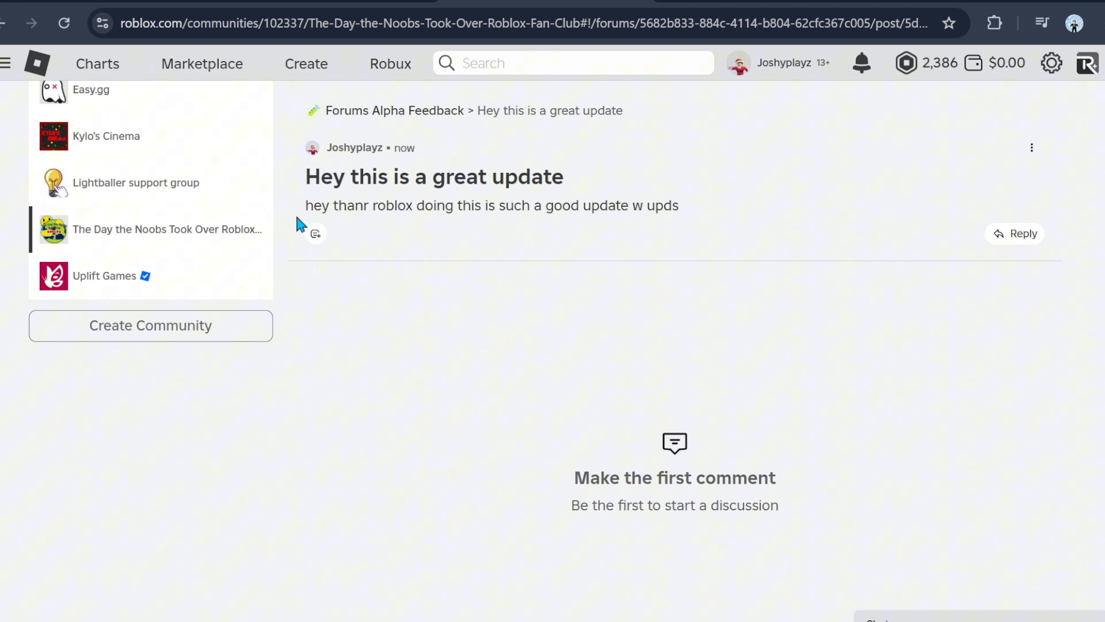
mouse_move(538, 290)
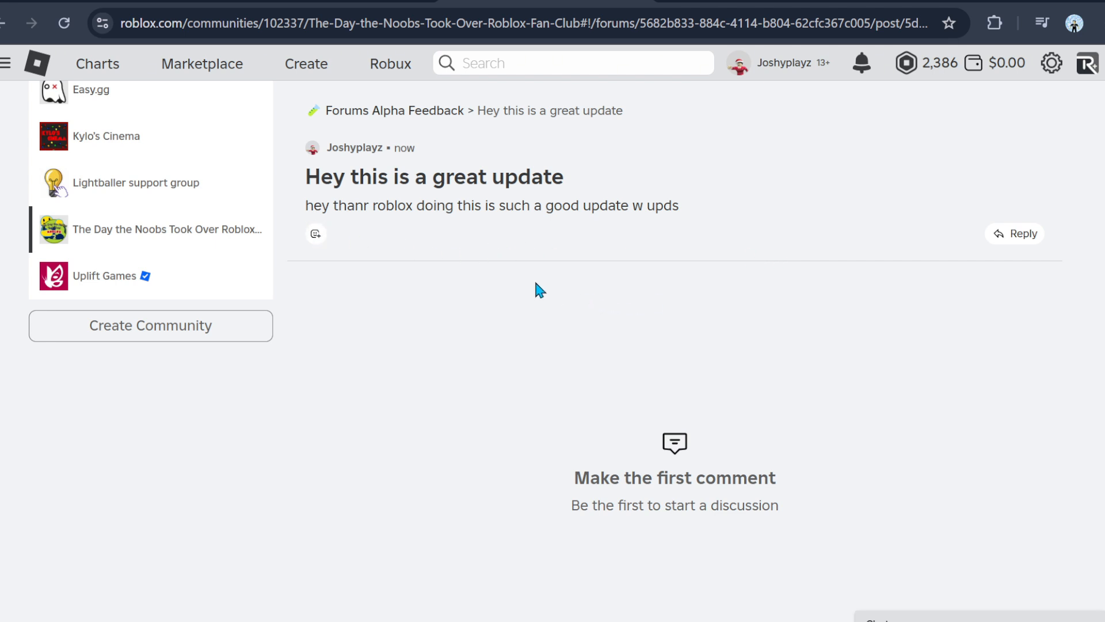
scroll("up", 3)
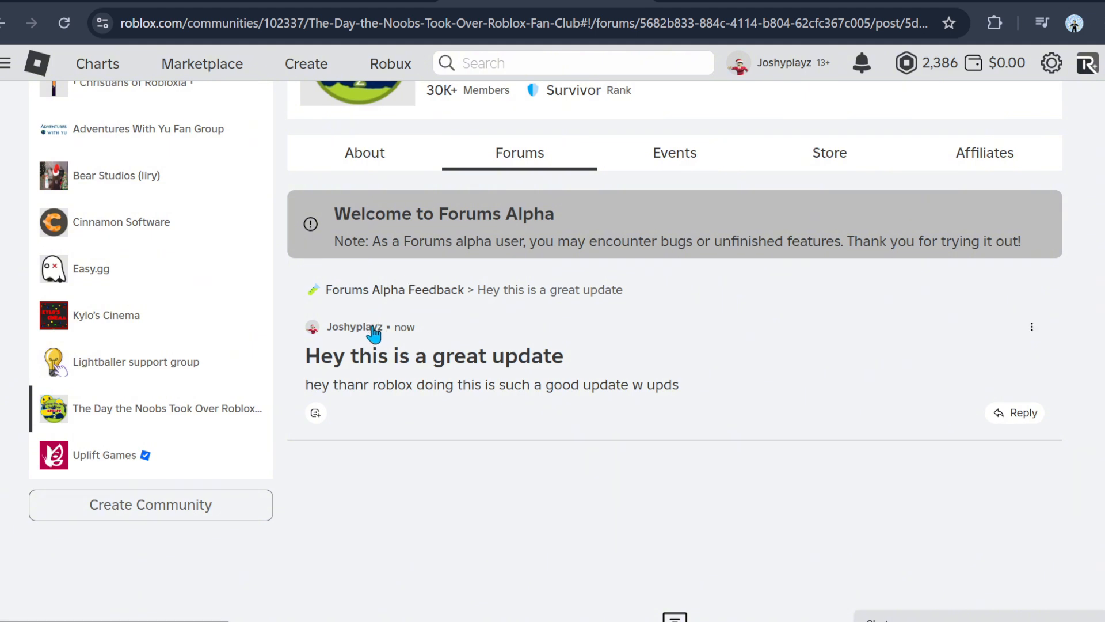
mouse_move(363, 448)
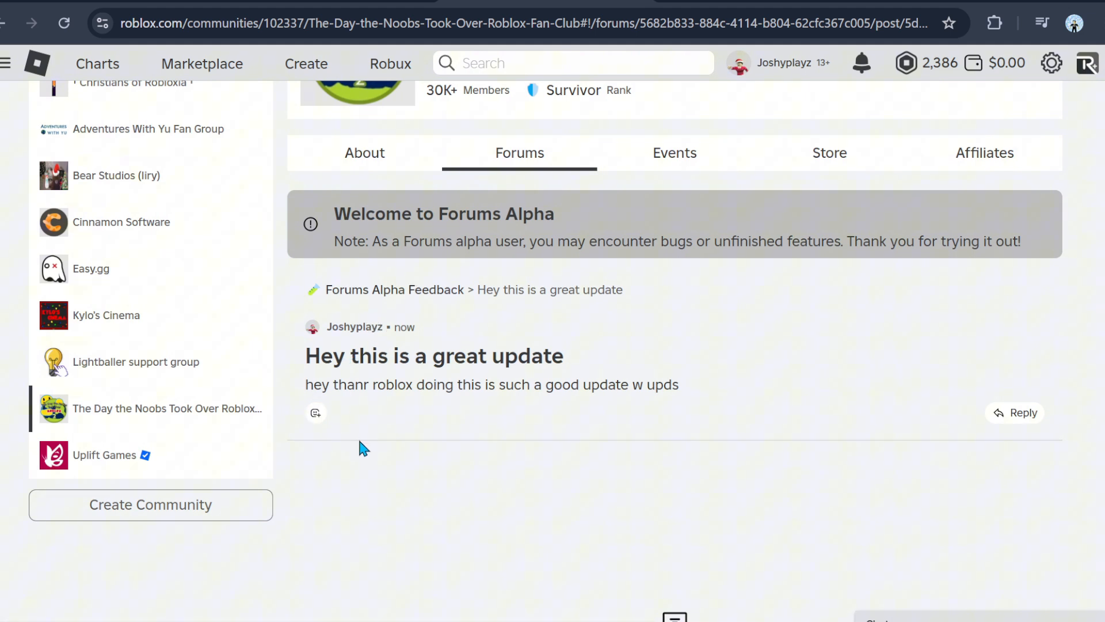
mouse_move(358, 450)
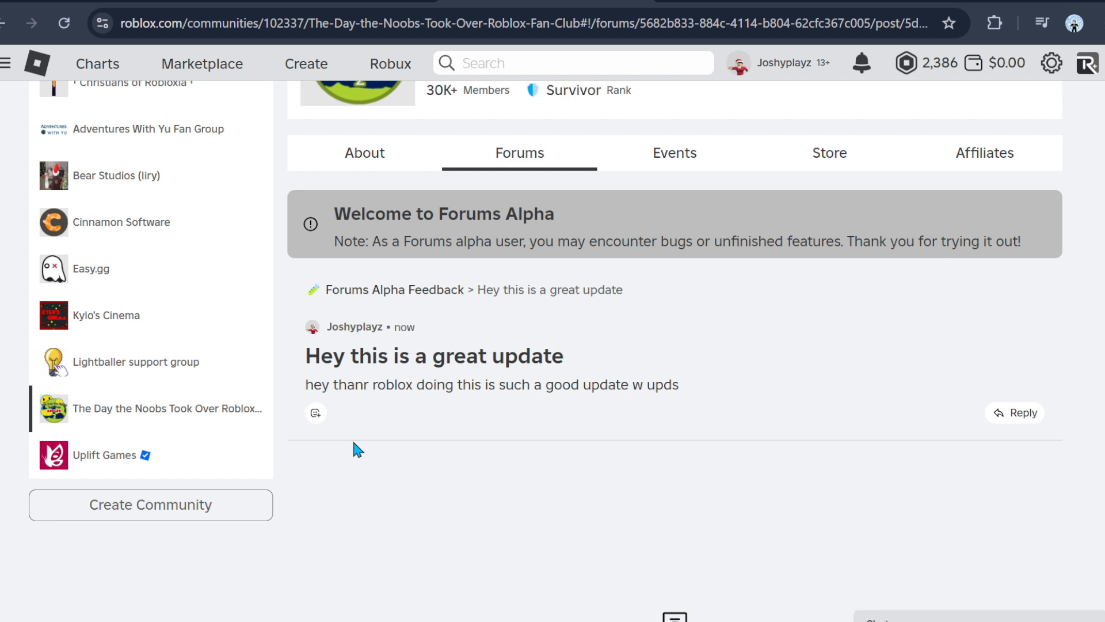
mouse_move(314, 459)
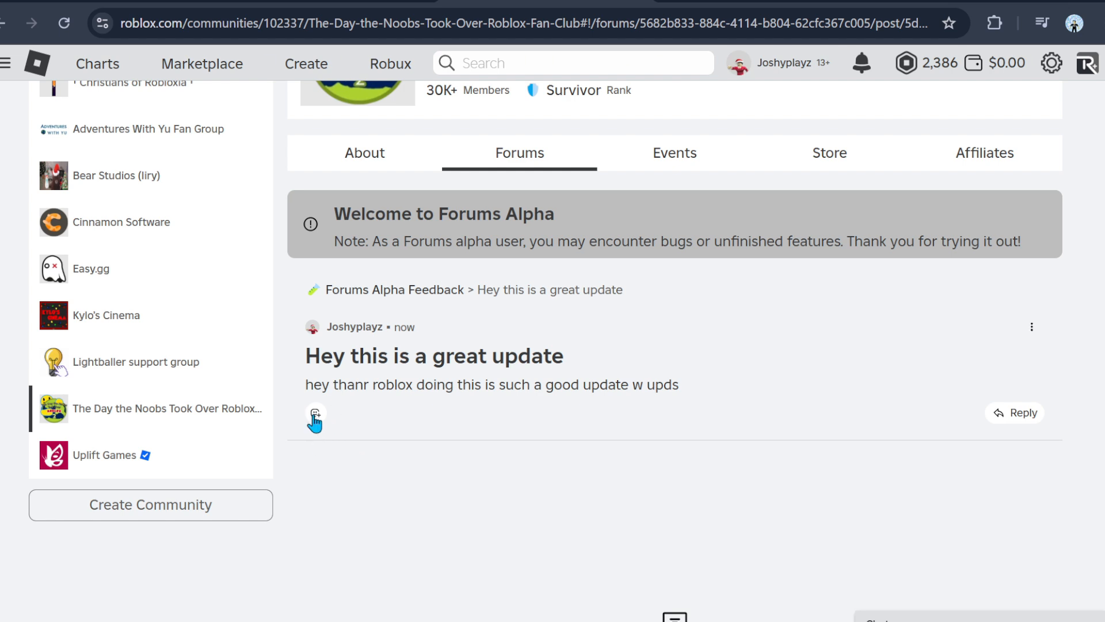
React to the post with the grinning emoji, then add a second emoji reaction.
left_click(316, 413)
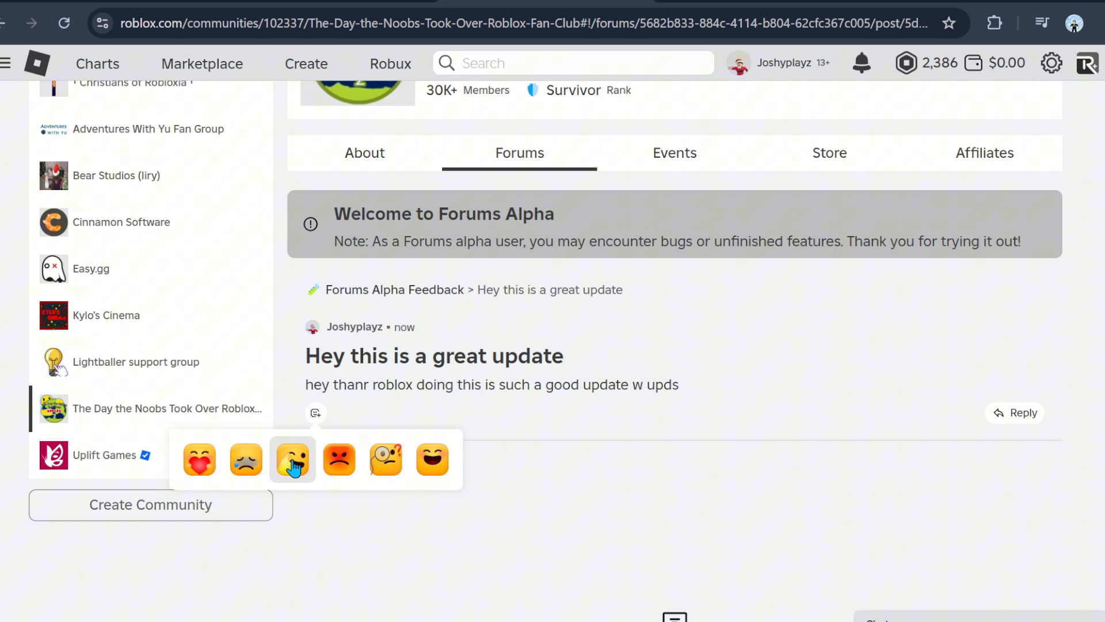
mouse_move(339, 459)
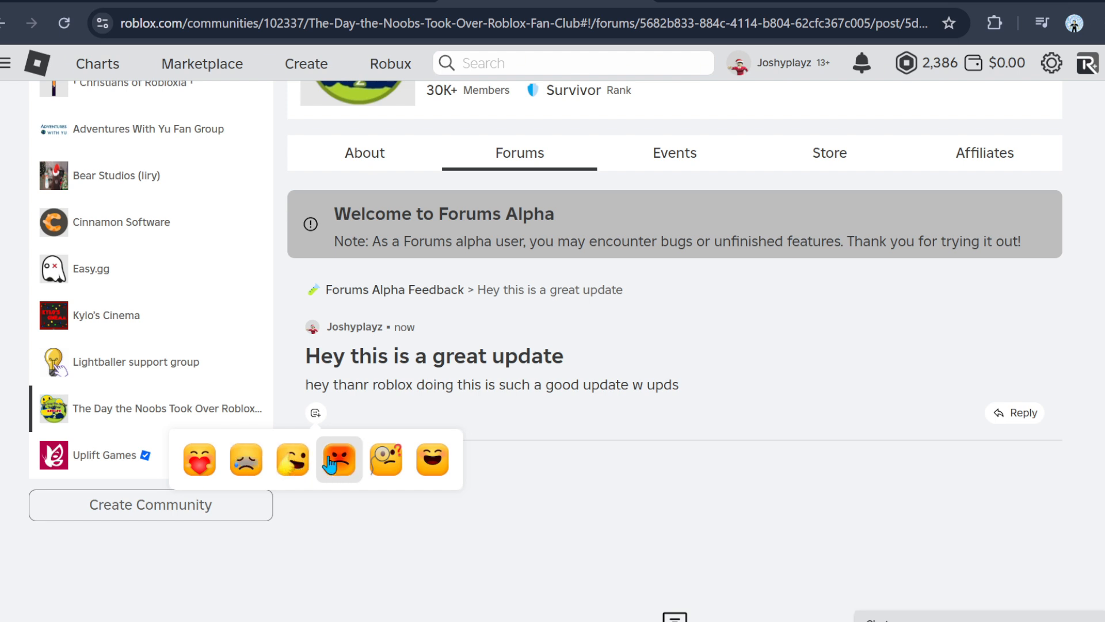
mouse_move(385, 459)
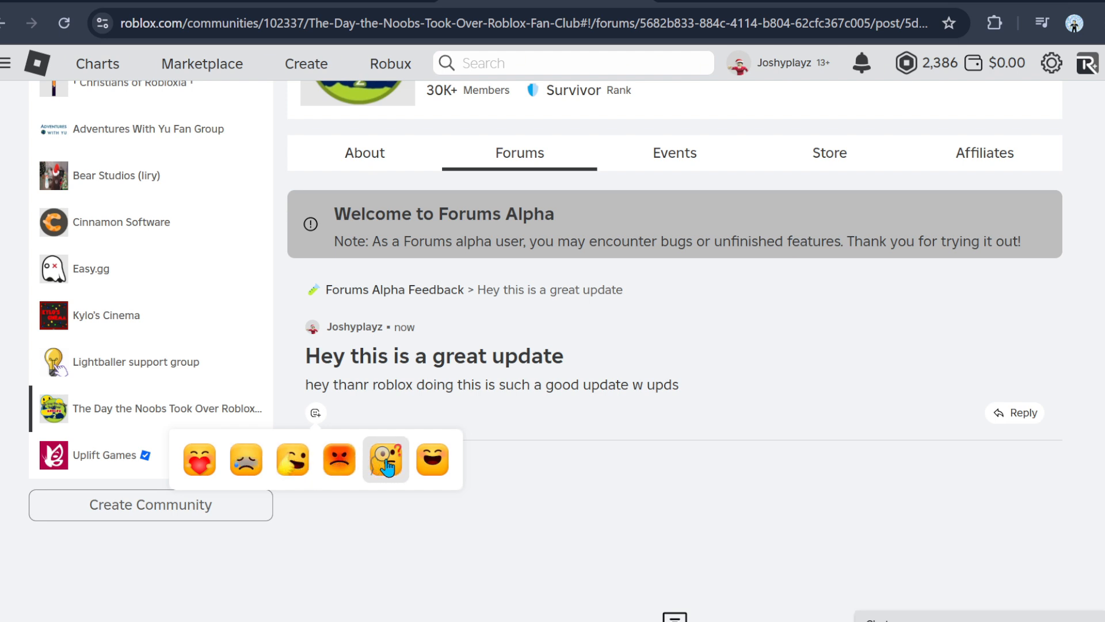
mouse_move(432, 460)
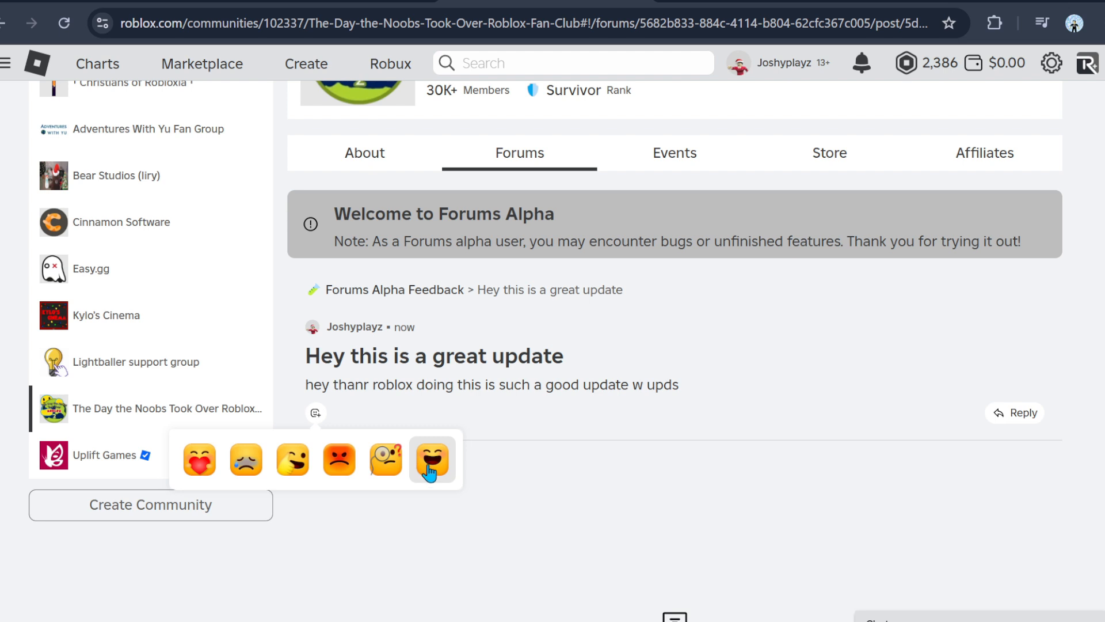
left_click(430, 460)
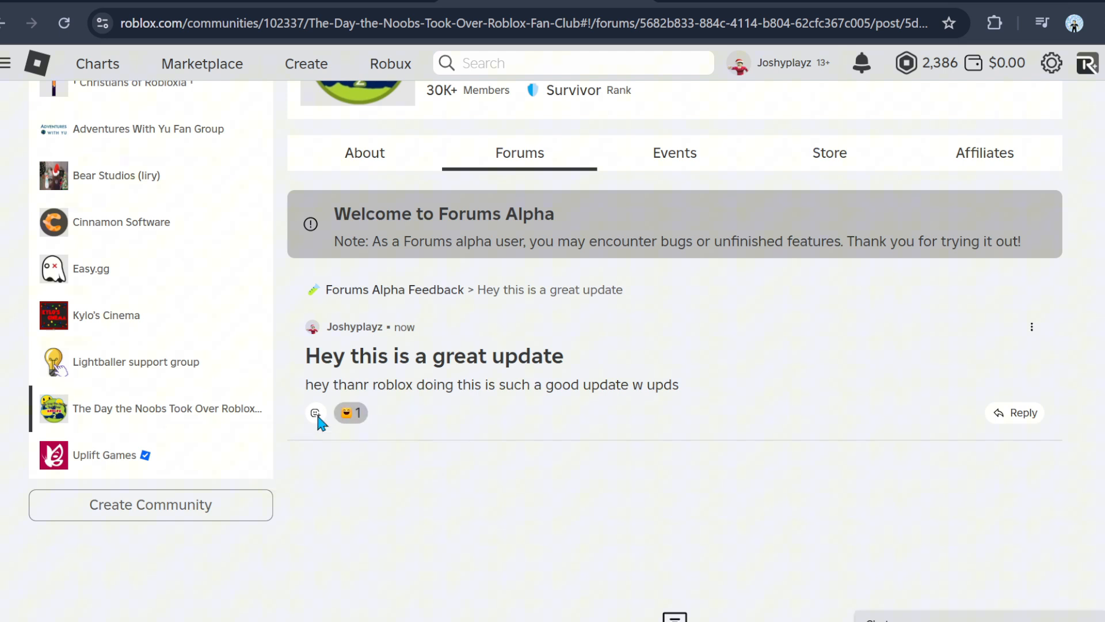
mouse_move(318, 471)
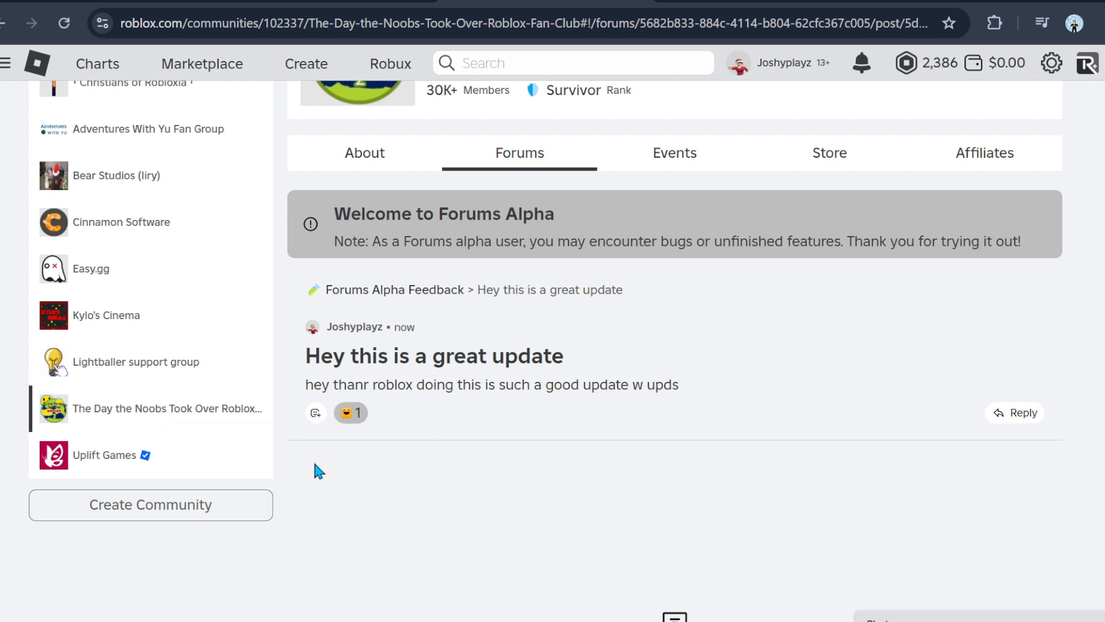
left_click(316, 412)
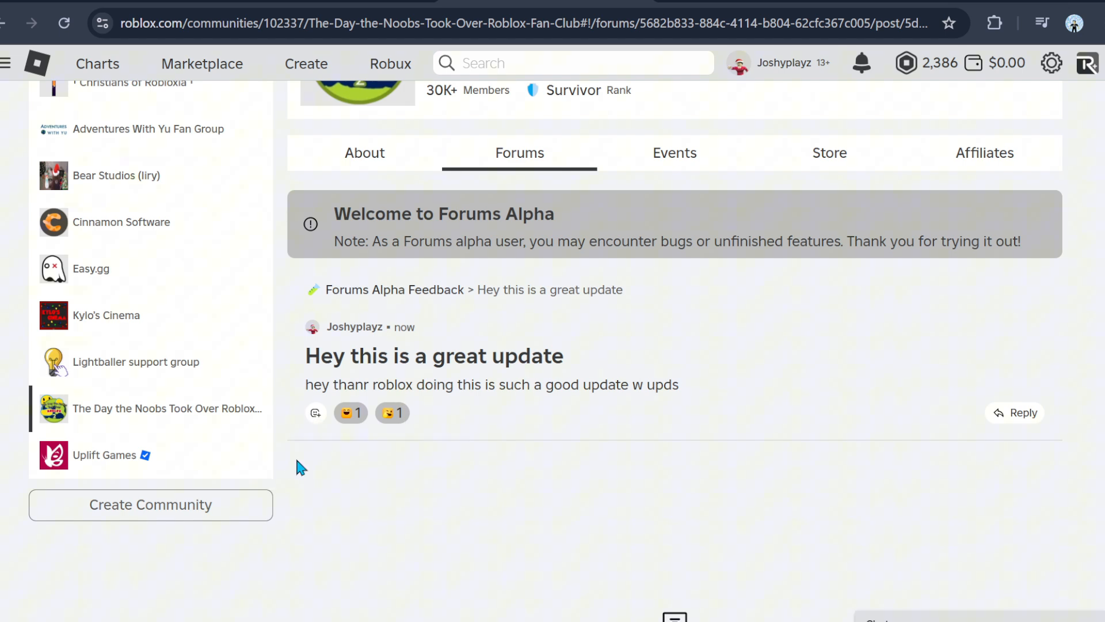
mouse_move(451, 451)
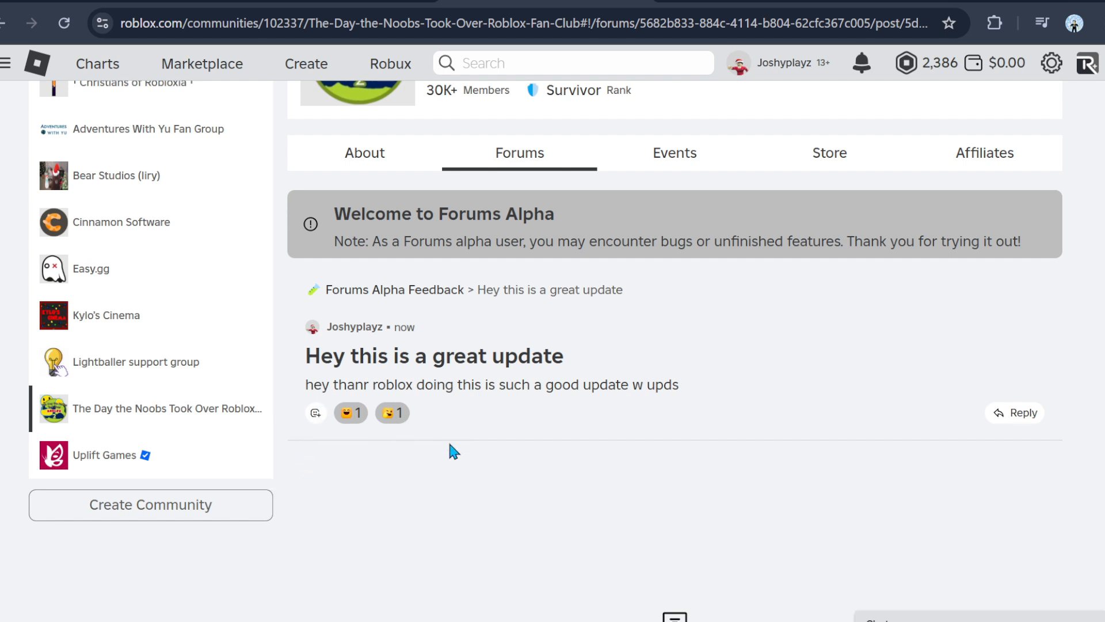
mouse_move(858, 470)
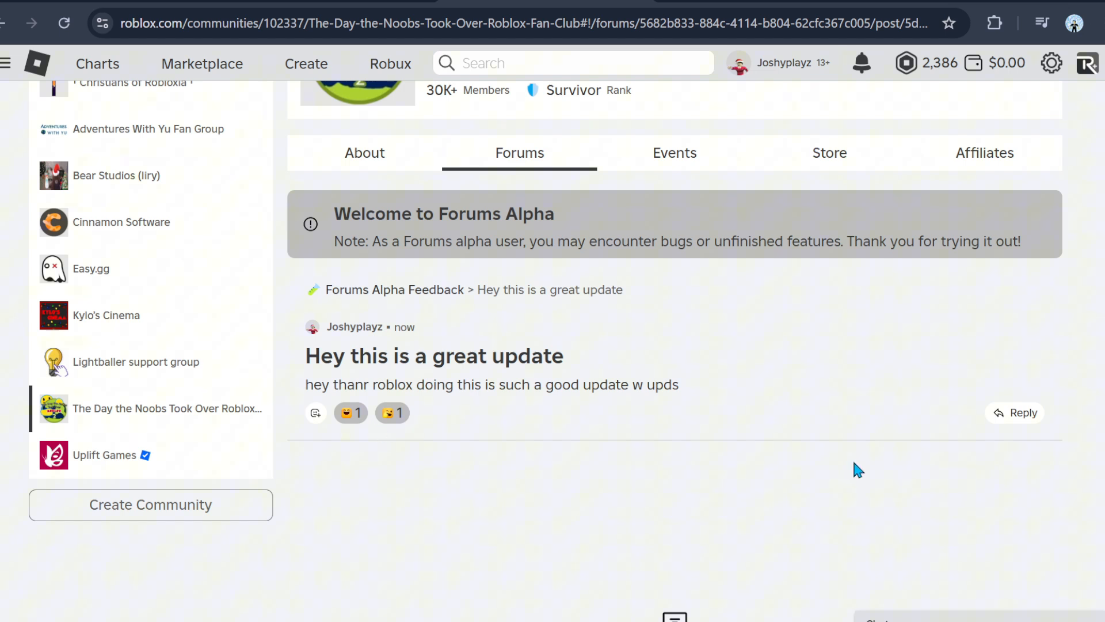
mouse_move(1022, 348)
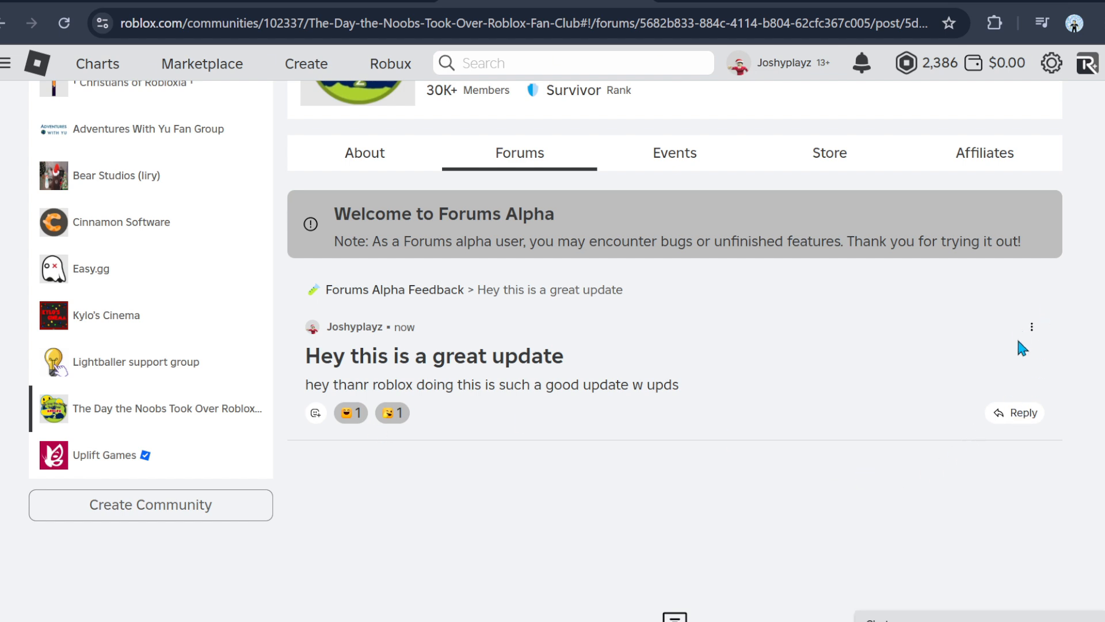
left_click(1032, 327)
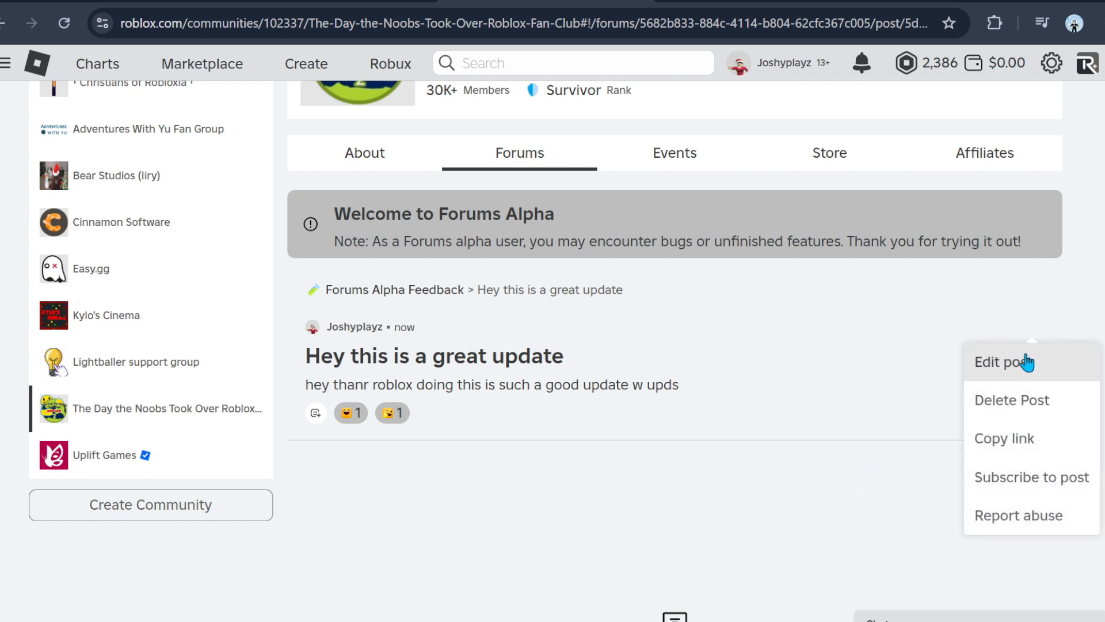
mouse_move(779, 410)
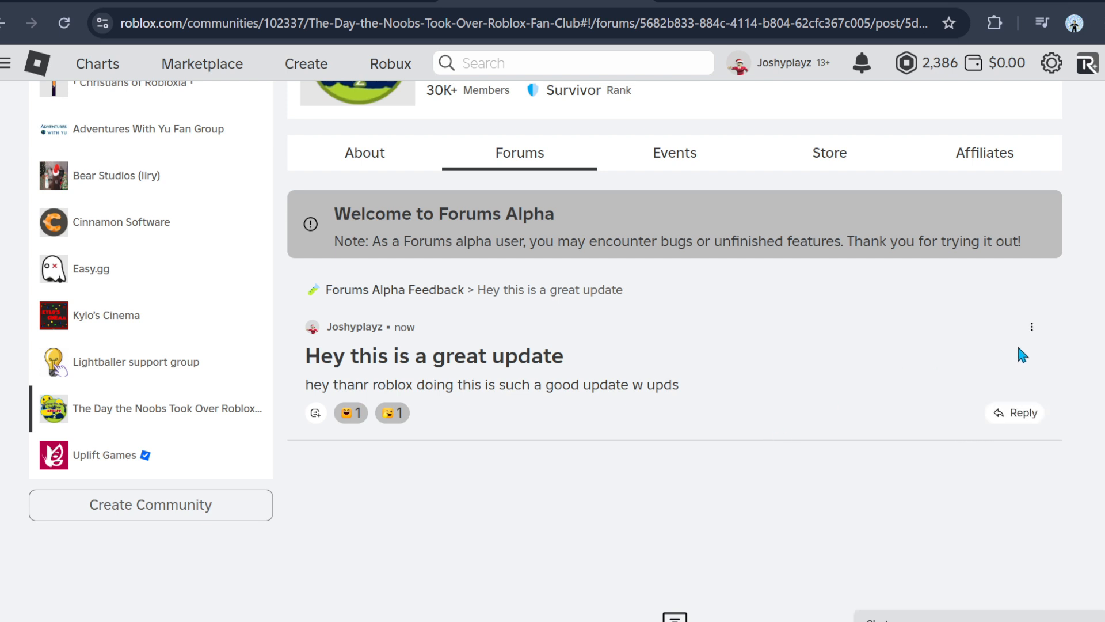
mouse_move(896, 457)
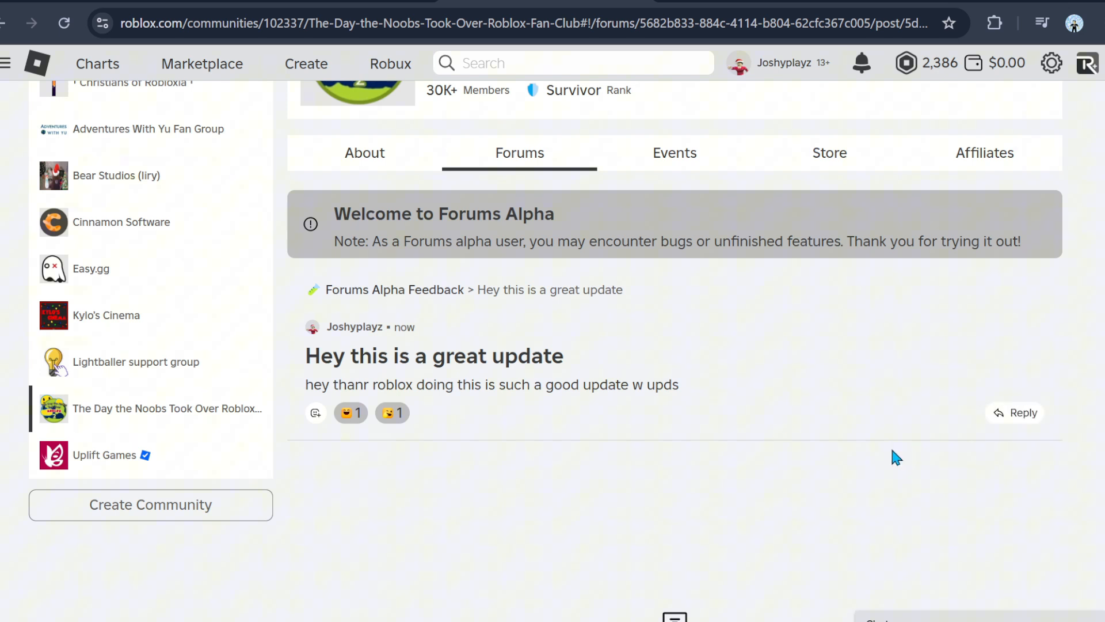
mouse_move(1089, 371)
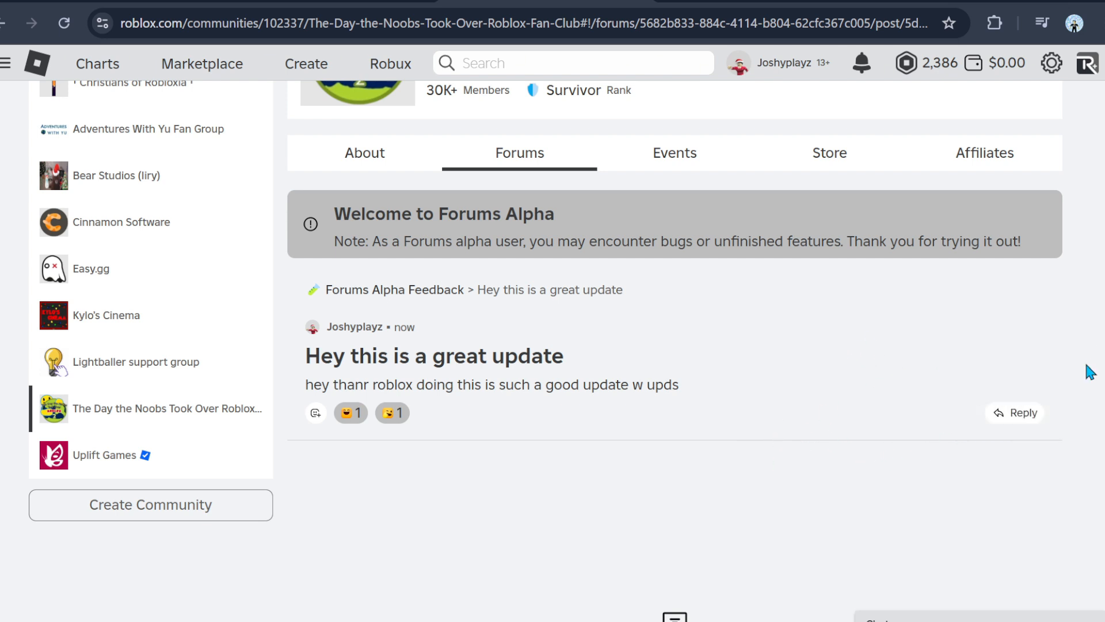
mouse_move(629, 398)
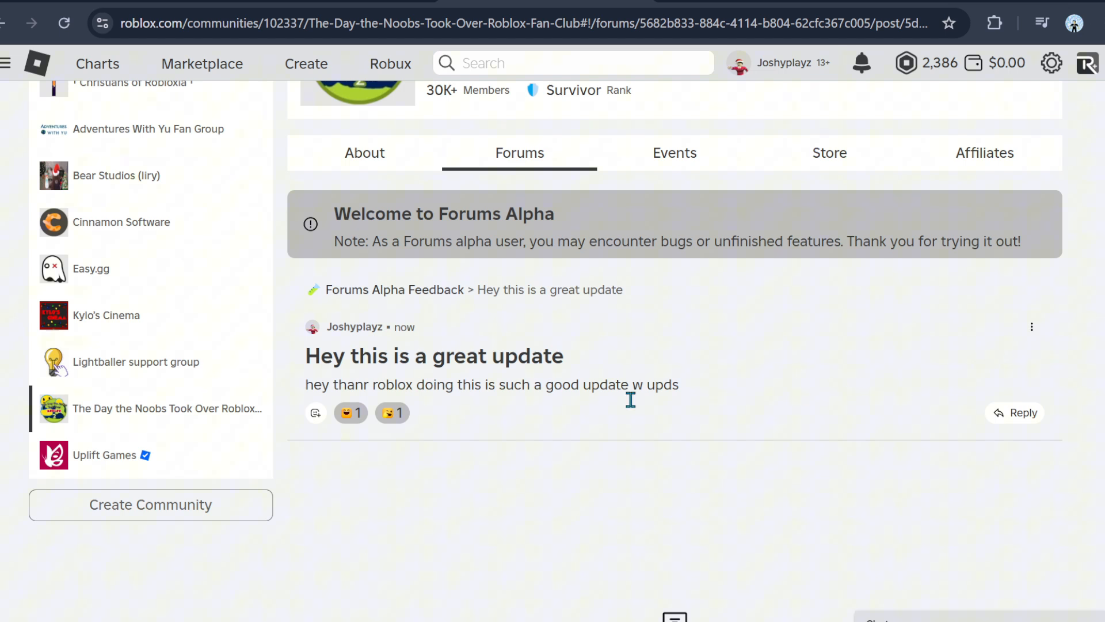
mouse_move(735, 374)
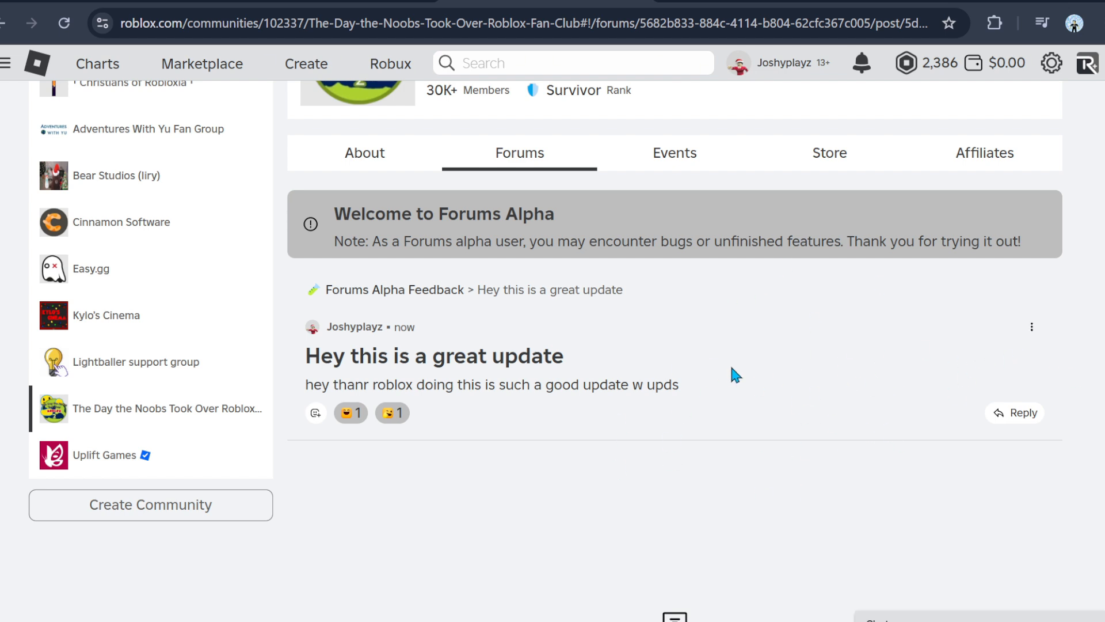
mouse_move(822, 410)
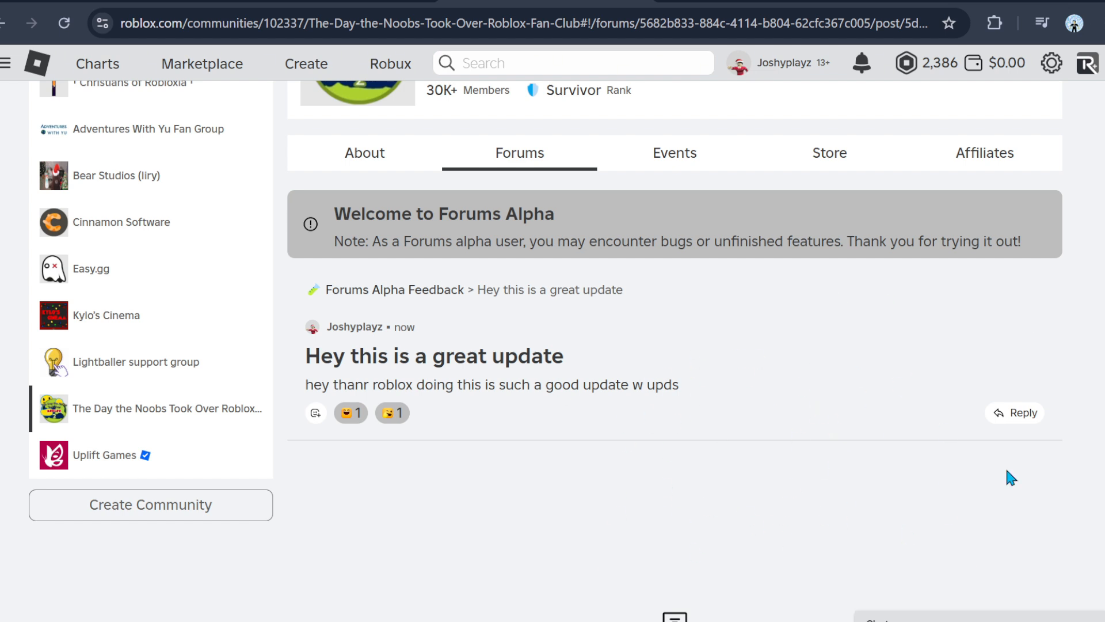
mouse_move(692, 471)
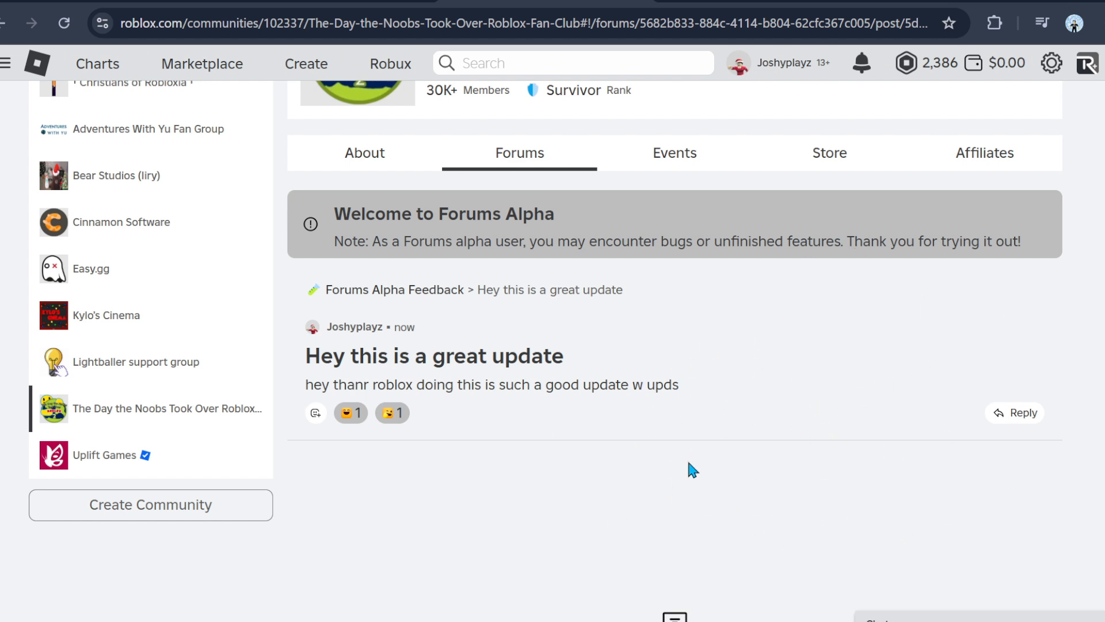